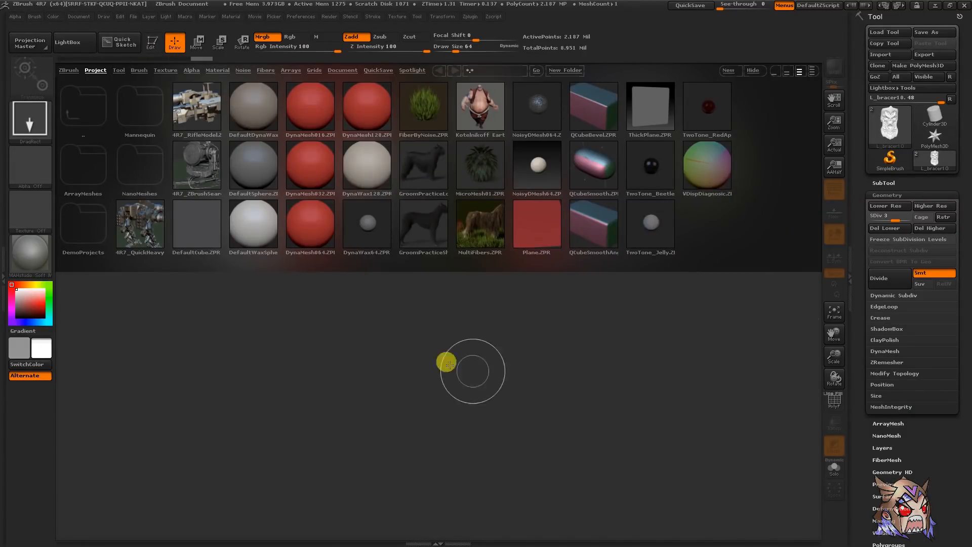
pyautogui.moveTo(377, 323)
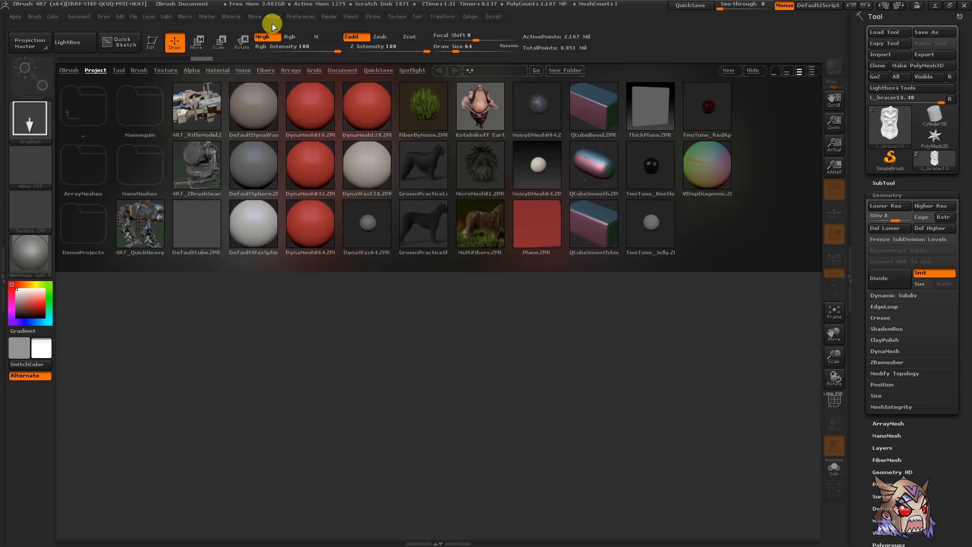
pyautogui.moveTo(313, 17)
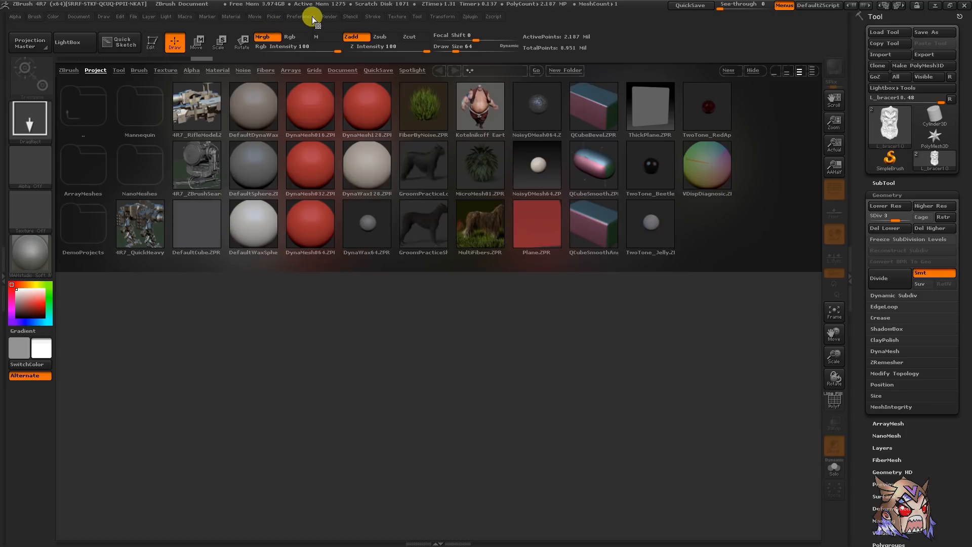
pyautogui.moveTo(618, 125)
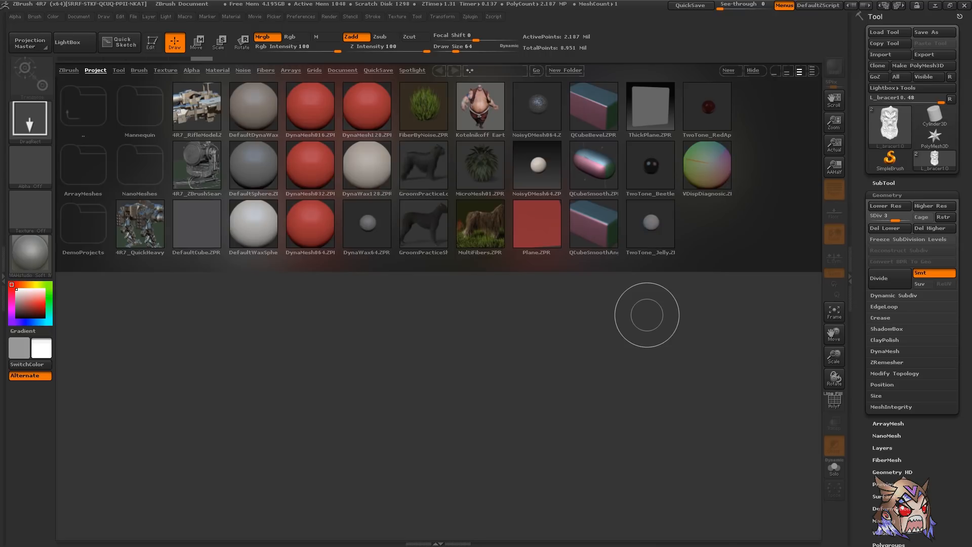
pyautogui.moveTo(49, 84)
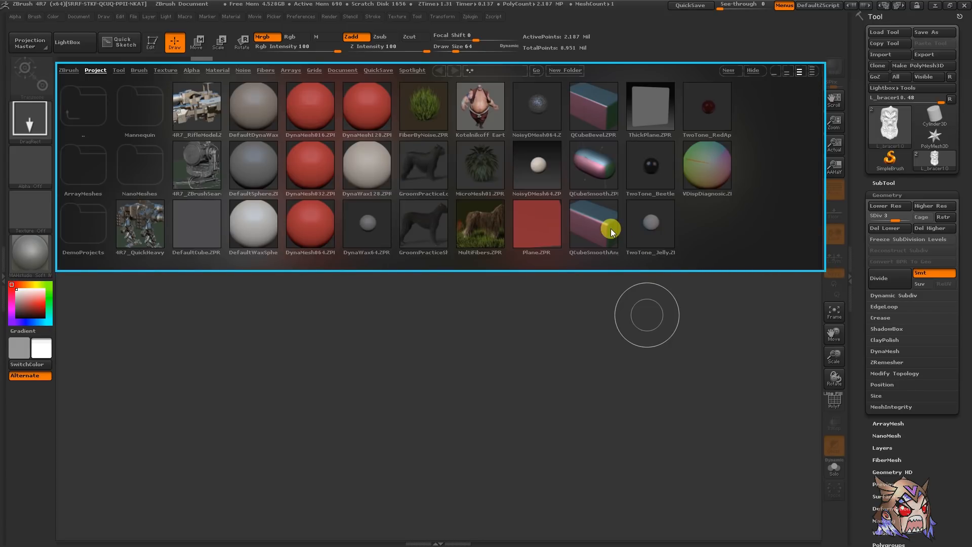
pyautogui.moveTo(750, 306)
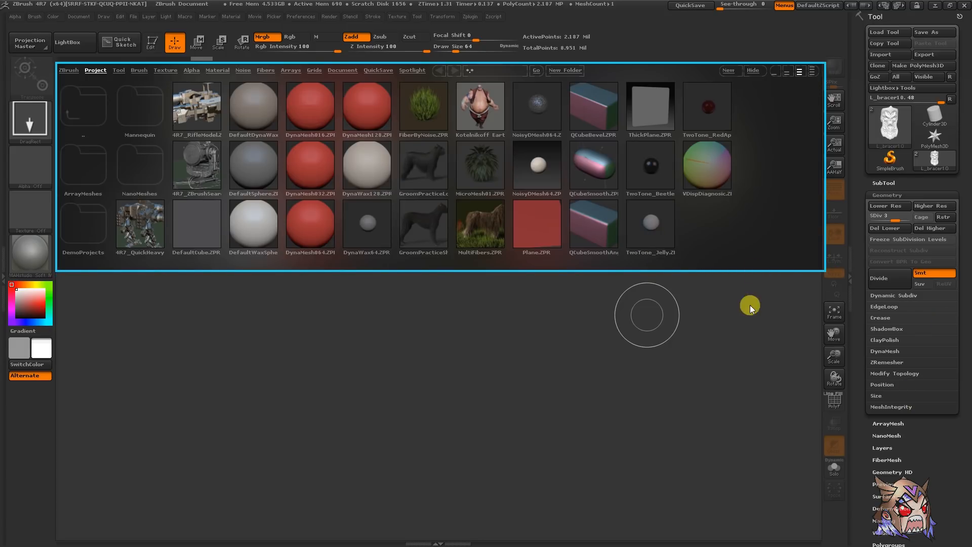
# - Hide the LightBox browser to leave the empty canvas, then point out the top menu bar
pyautogui.click(753, 70)
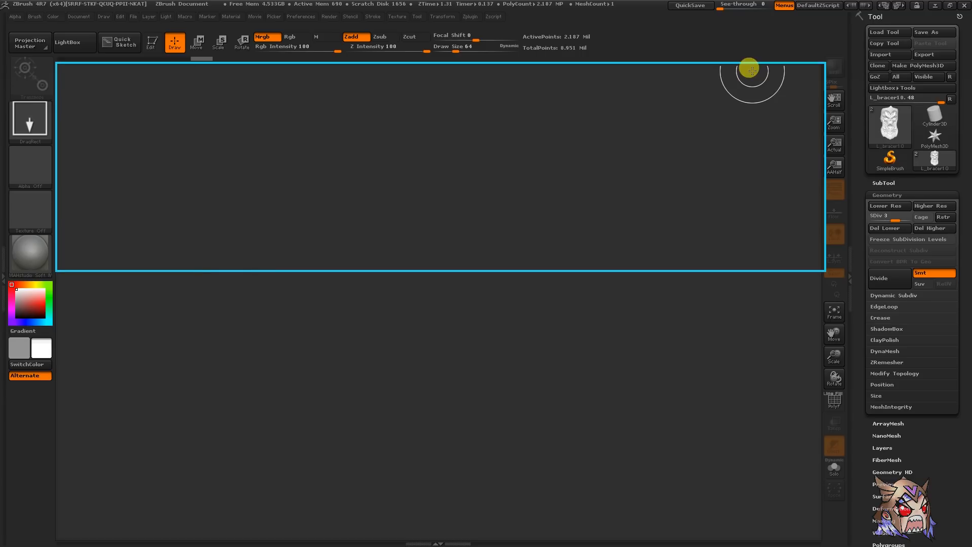
pyautogui.click(67, 42)
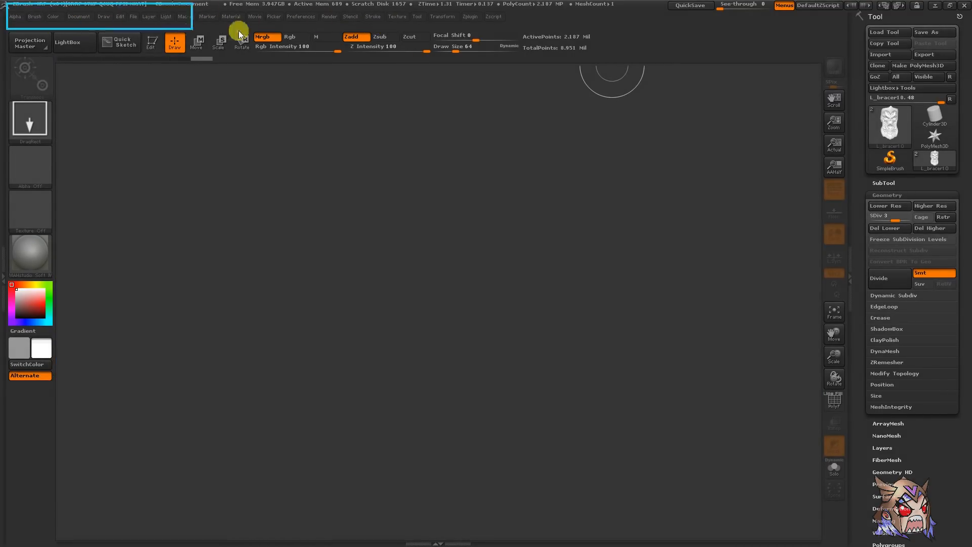
pyautogui.moveTo(540, 33)
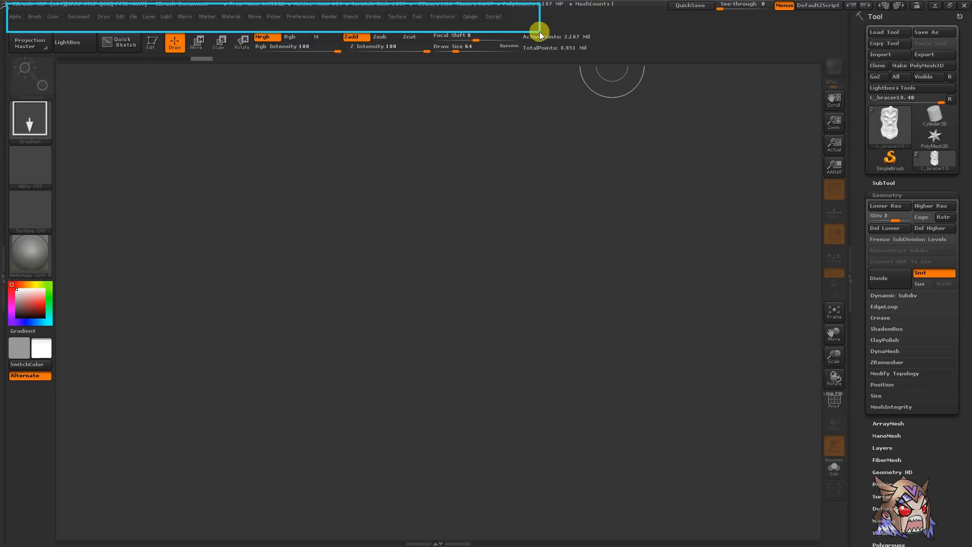
pyautogui.moveTo(528, 31)
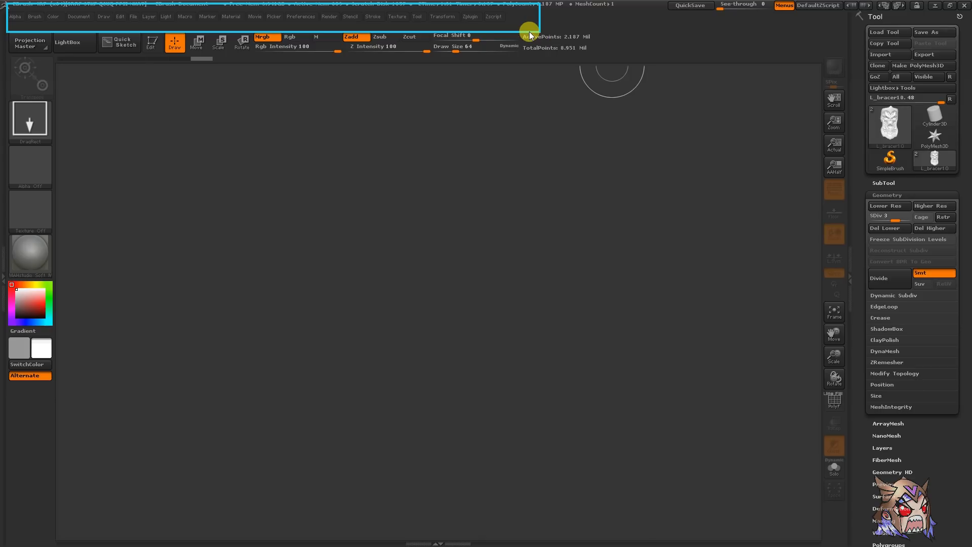
pyautogui.click(397, 16)
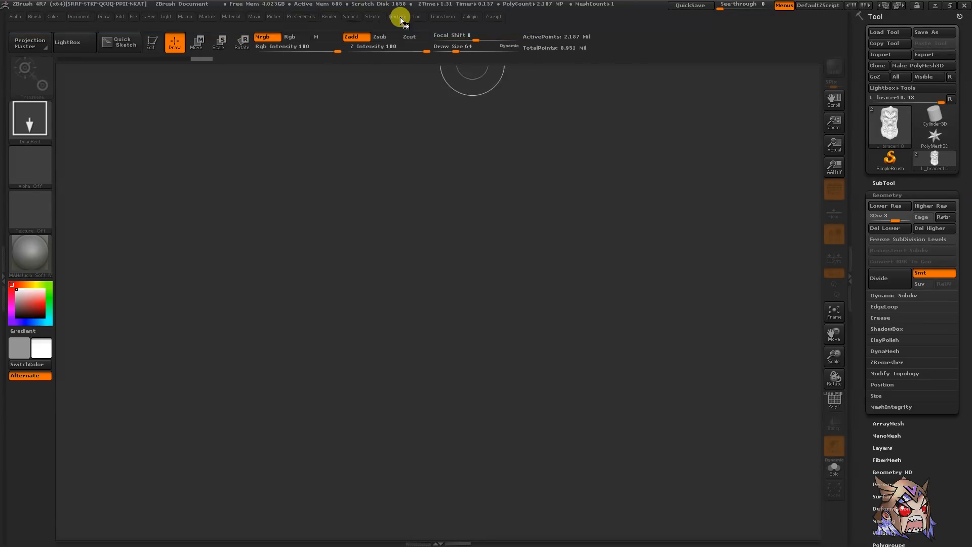
pyautogui.click(397, 17)
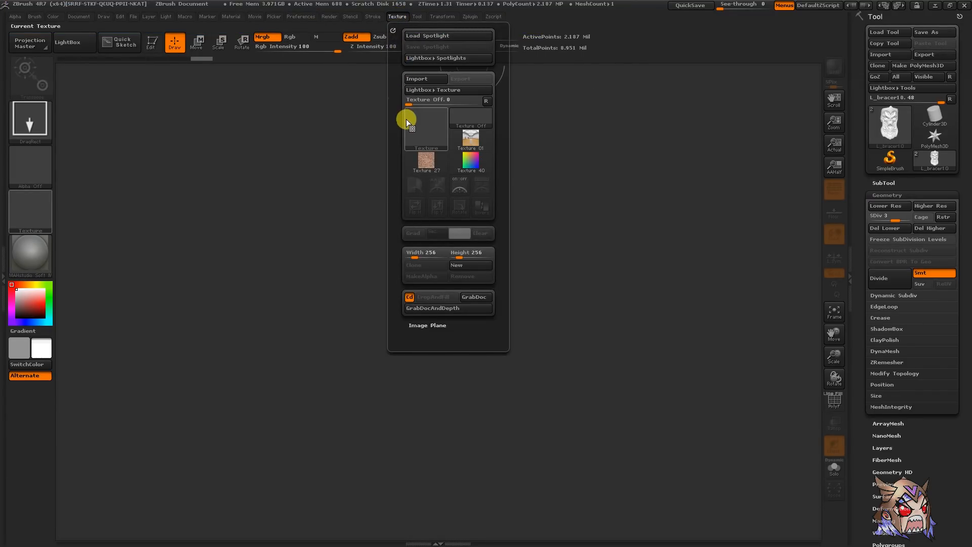
pyautogui.moveTo(407, 119)
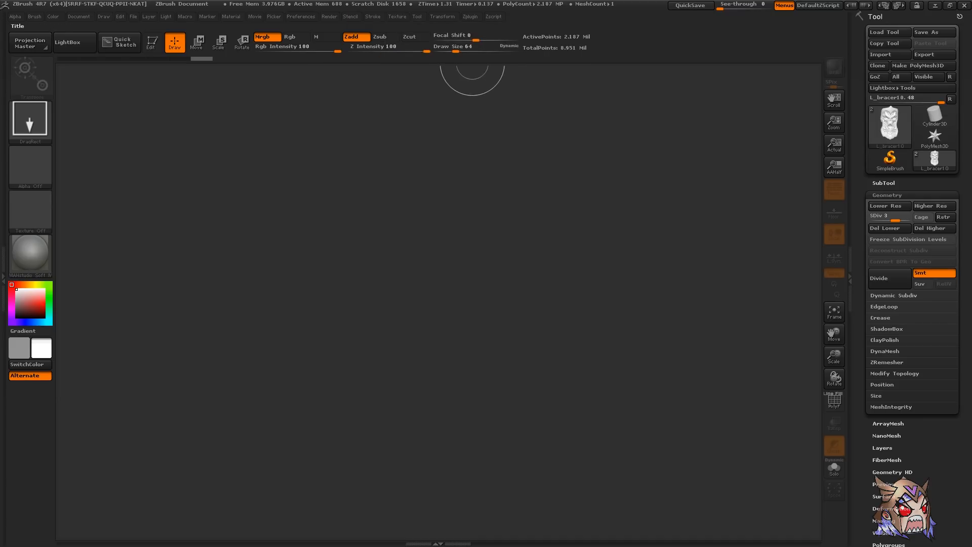
pyautogui.click(301, 16)
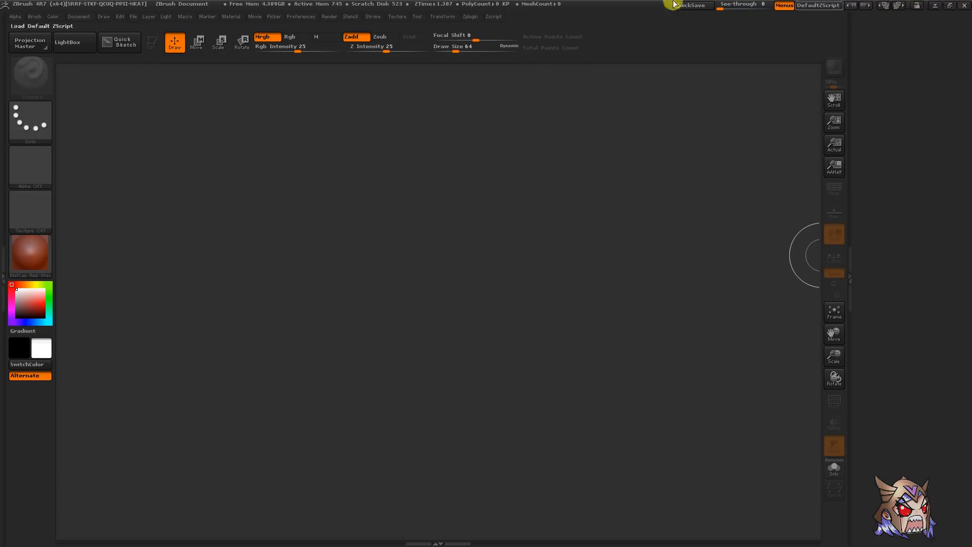
pyautogui.click(395, 16)
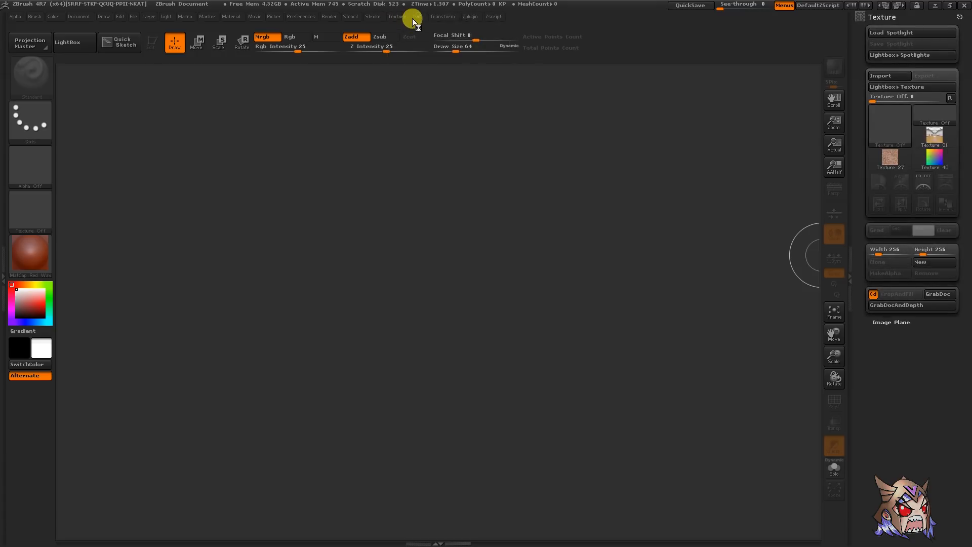
pyautogui.click(416, 16)
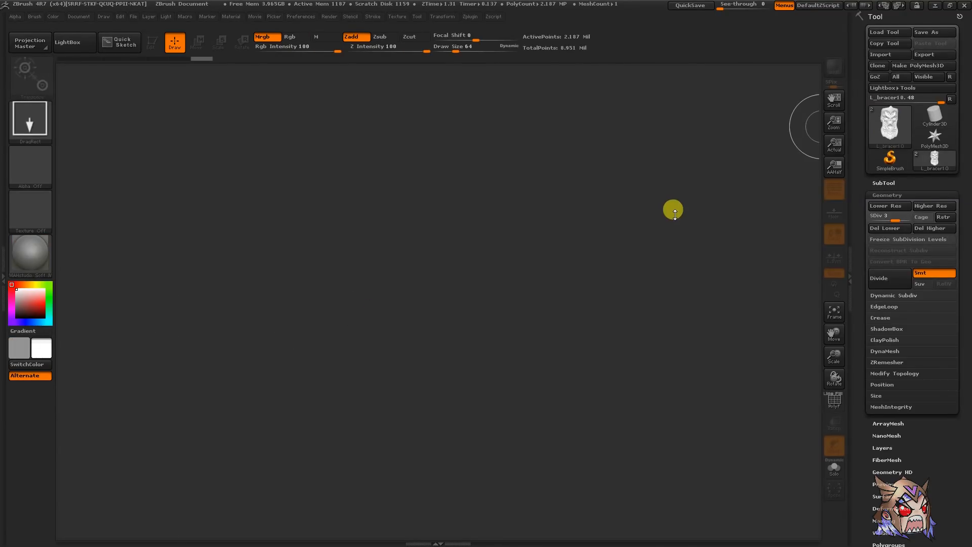
pyautogui.moveTo(717, 206)
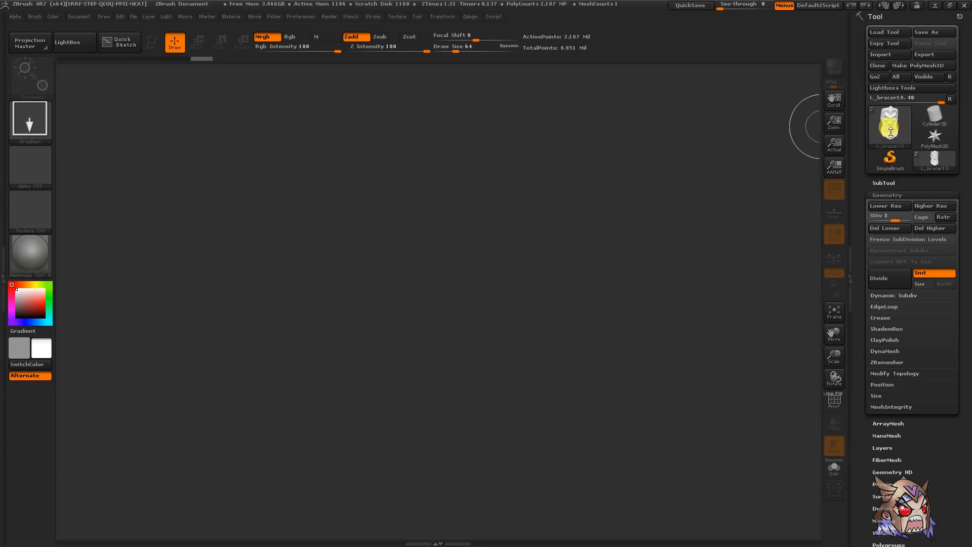
pyautogui.click(889, 127)
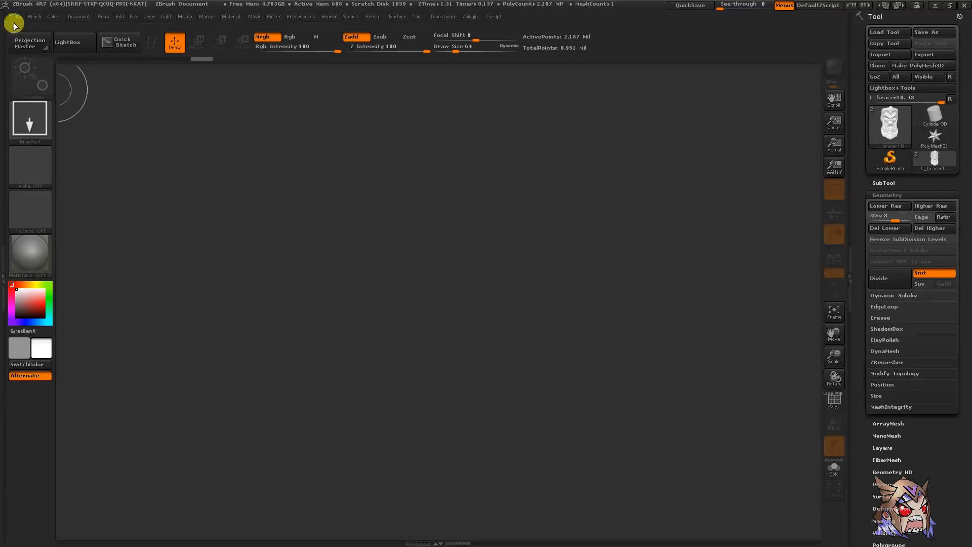
pyautogui.moveTo(238, 5)
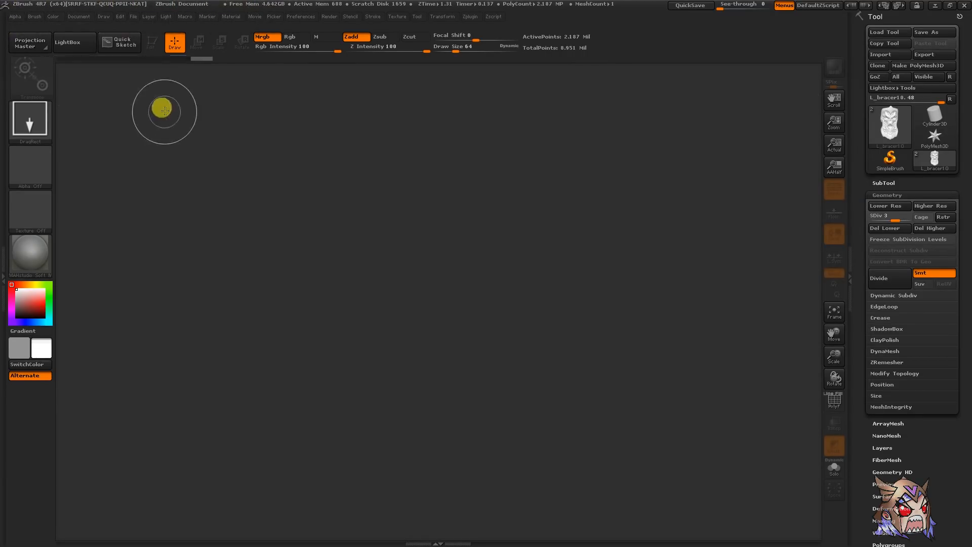
pyautogui.moveTo(28, 12)
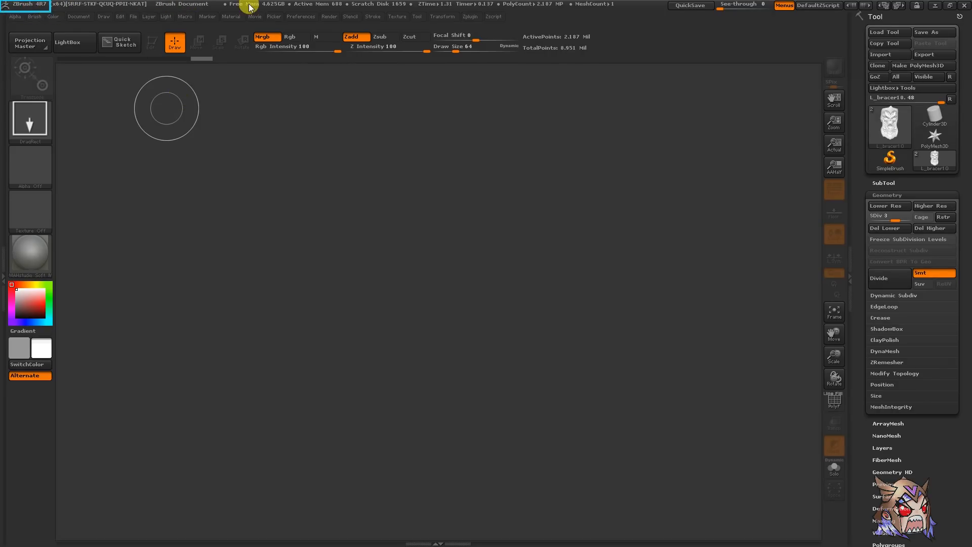
pyautogui.moveTo(624, 12)
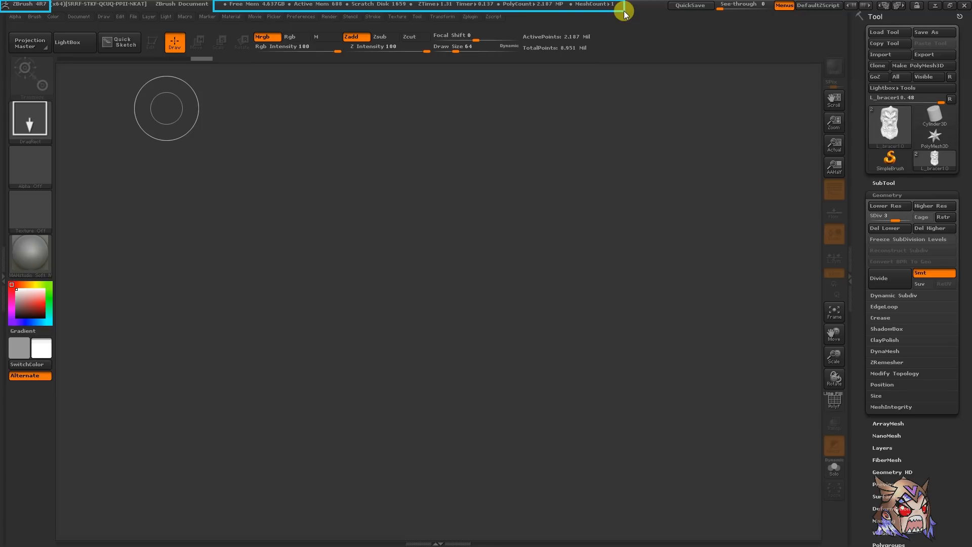
pyautogui.moveTo(658, 4)
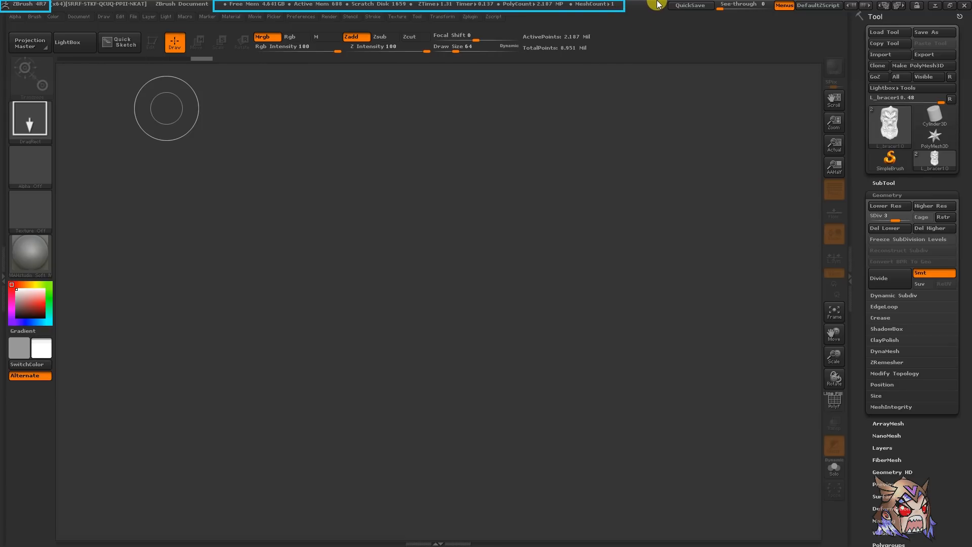
pyautogui.moveTo(877, 17)
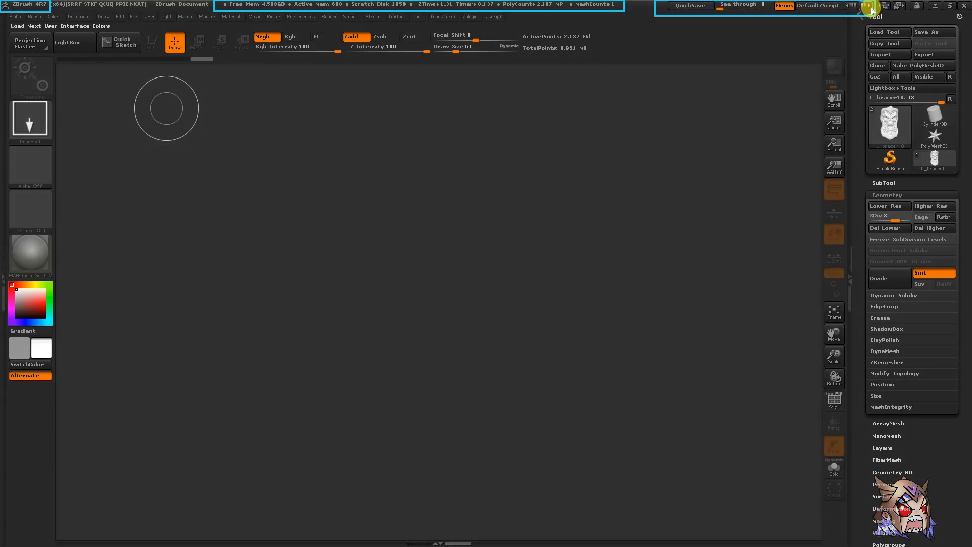
pyautogui.click(853, 5)
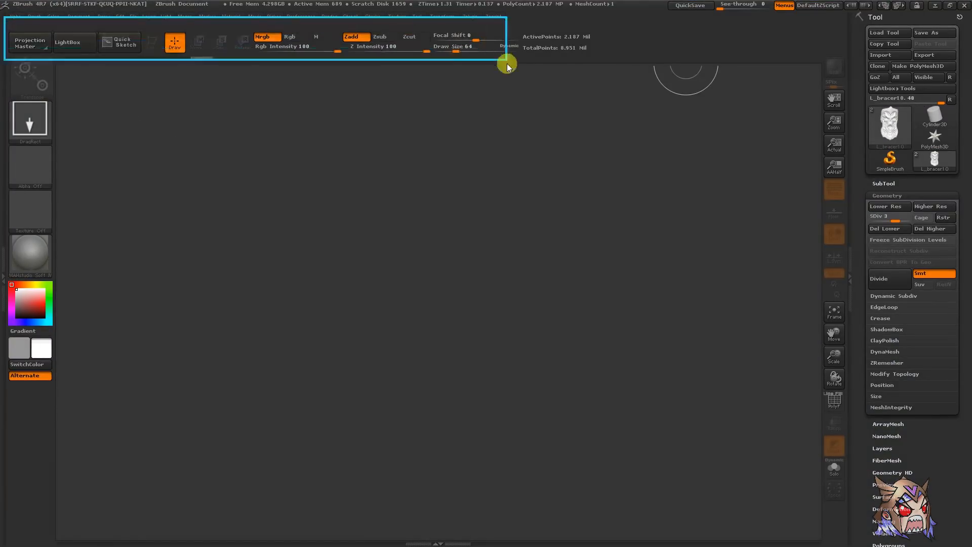
pyautogui.moveTo(654, 66)
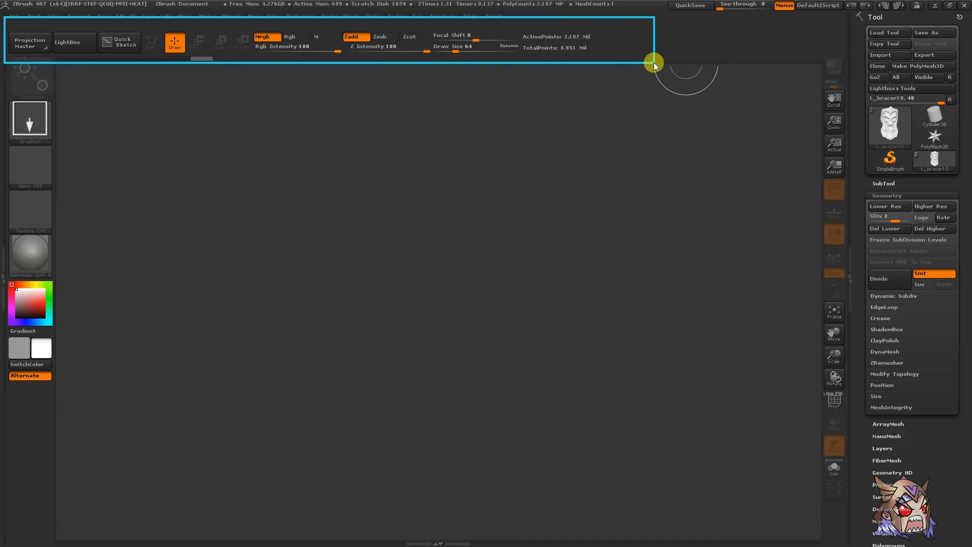
pyautogui.moveTo(347, 35)
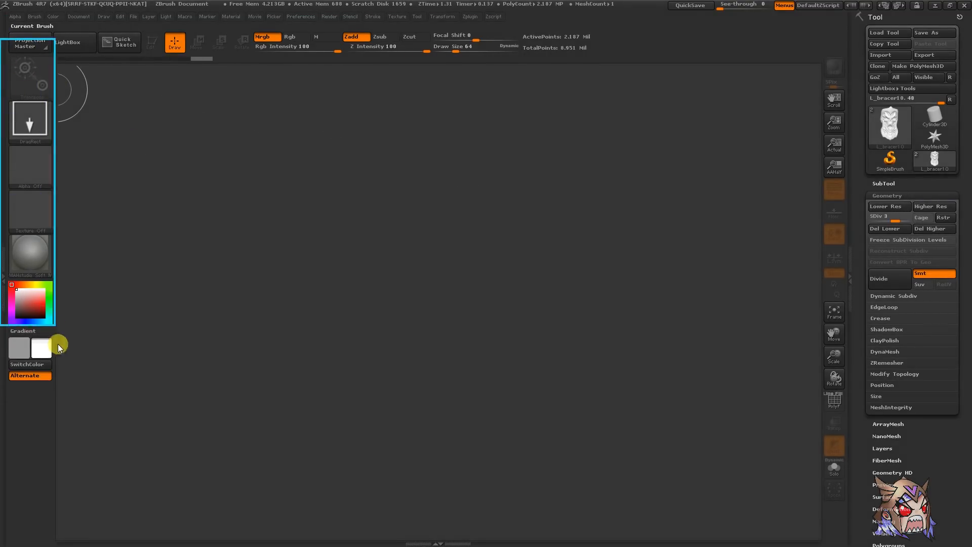
pyautogui.moveTo(240, 370)
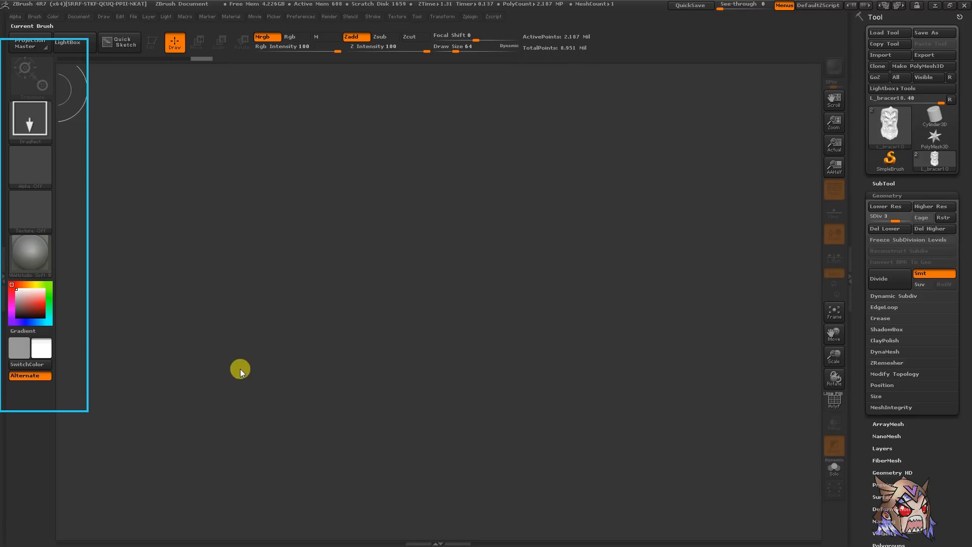
pyautogui.moveTo(791, 38)
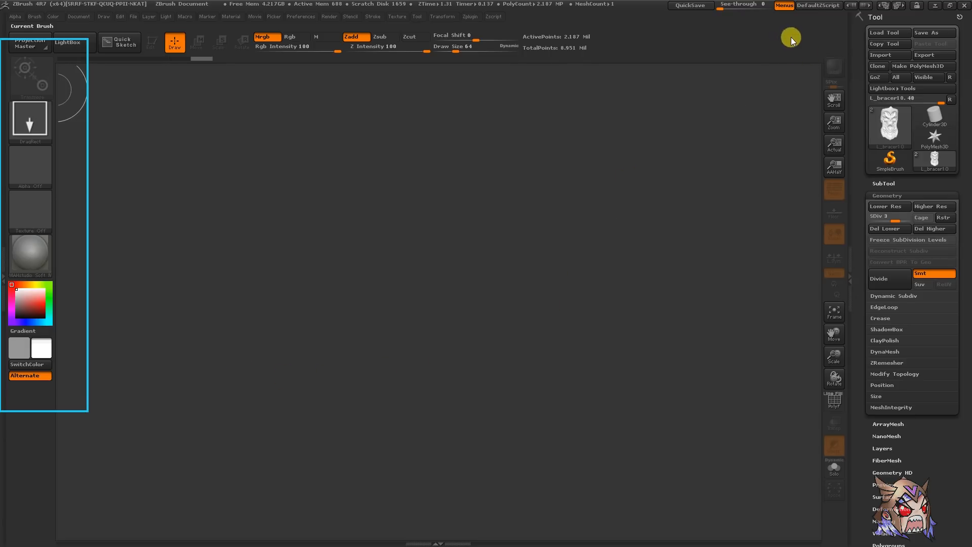
pyautogui.moveTo(854, 532)
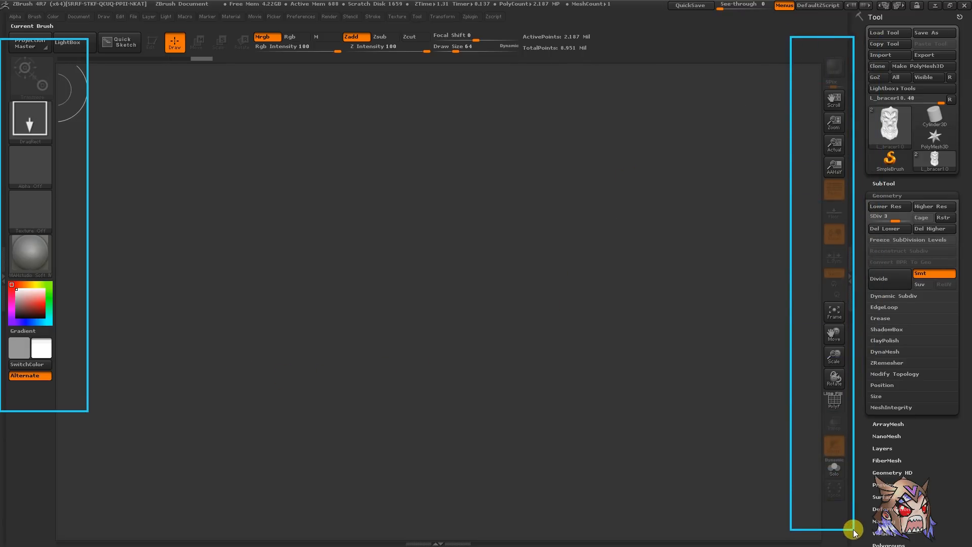
pyautogui.moveTo(498, 252)
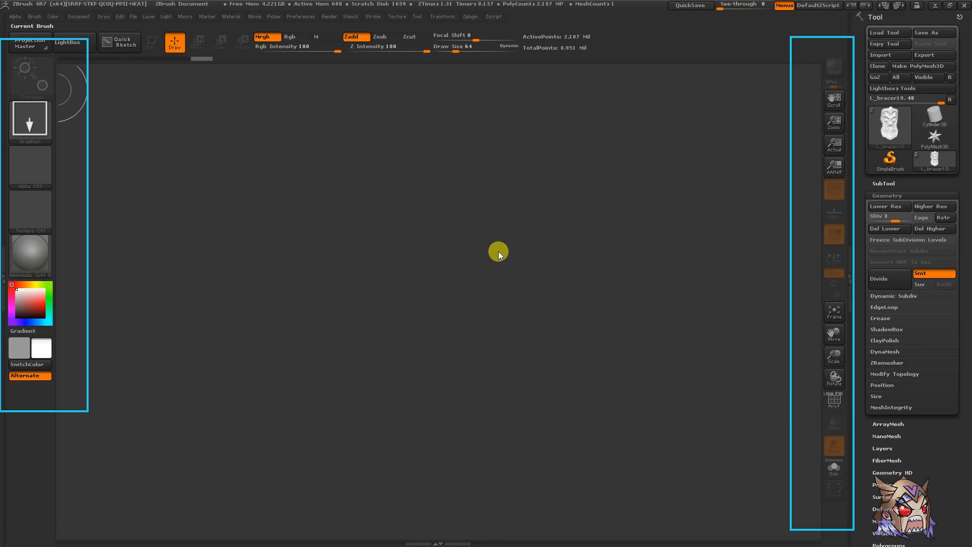
pyautogui.moveTo(697, 164)
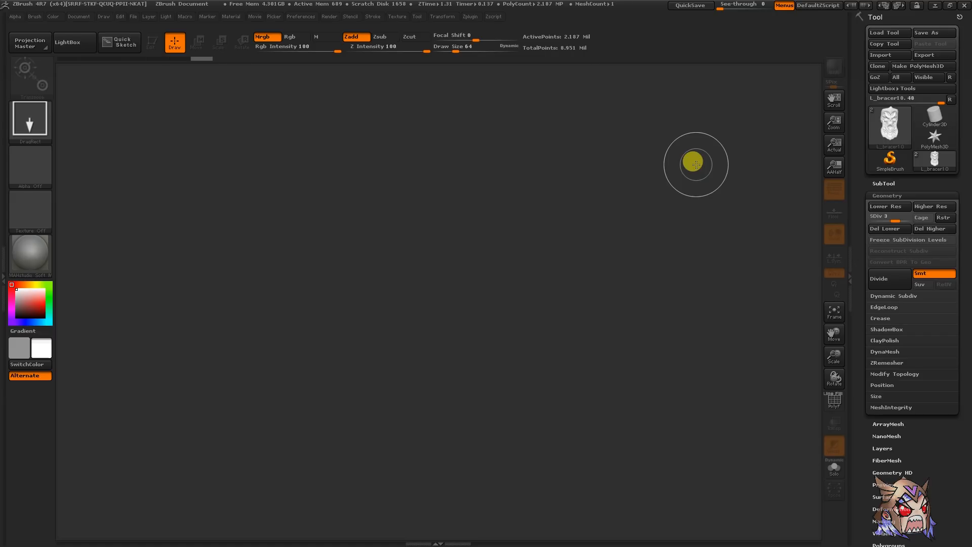
pyautogui.moveTo(694, 156)
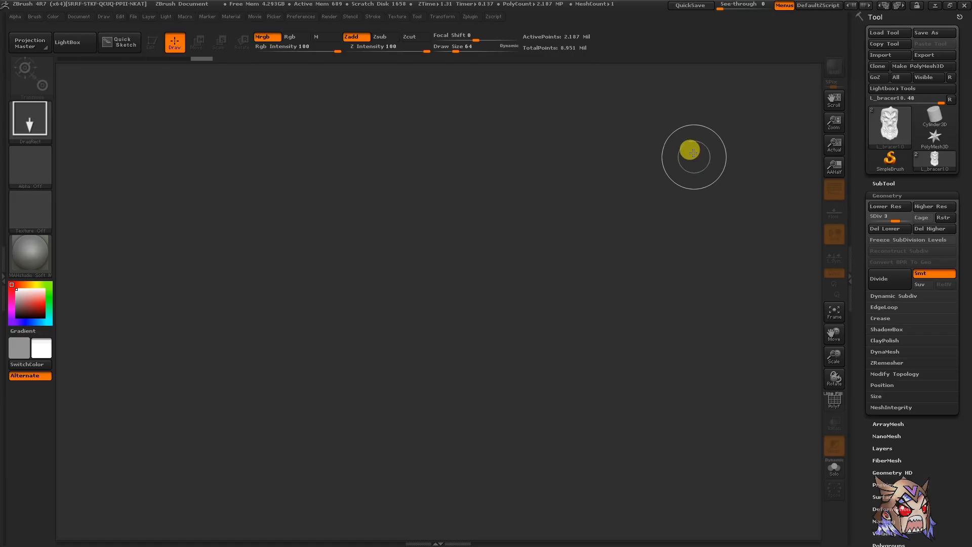
pyautogui.moveTo(791, 69)
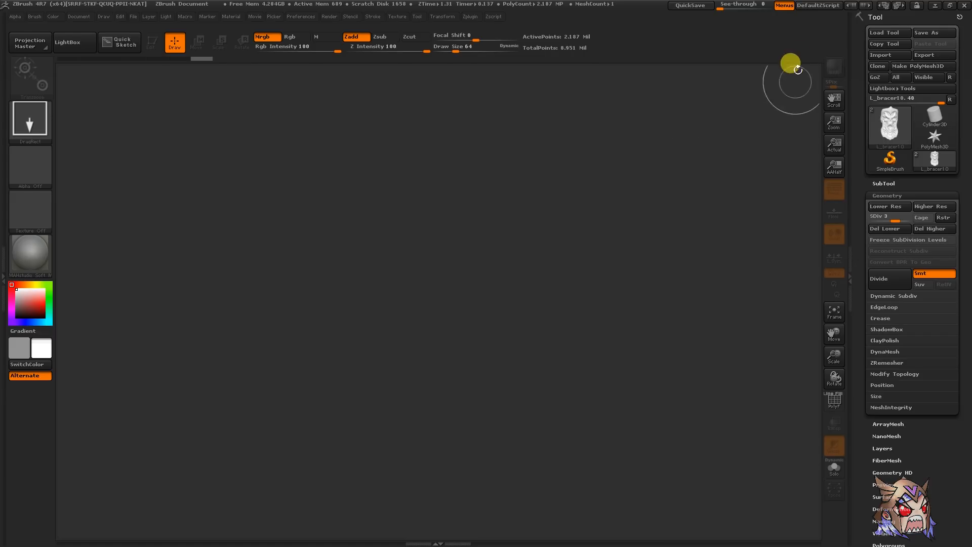
pyautogui.moveTo(829, 42)
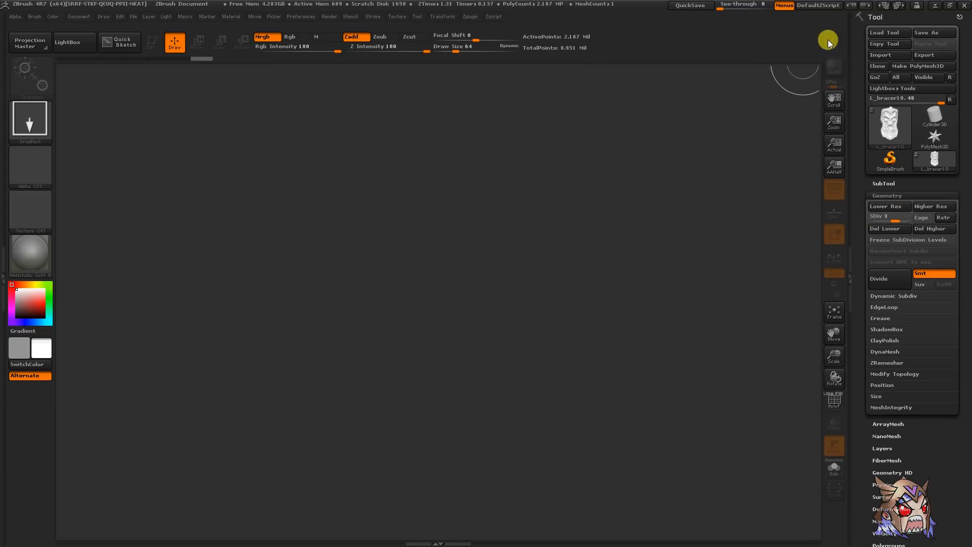
pyautogui.moveTo(902, 127)
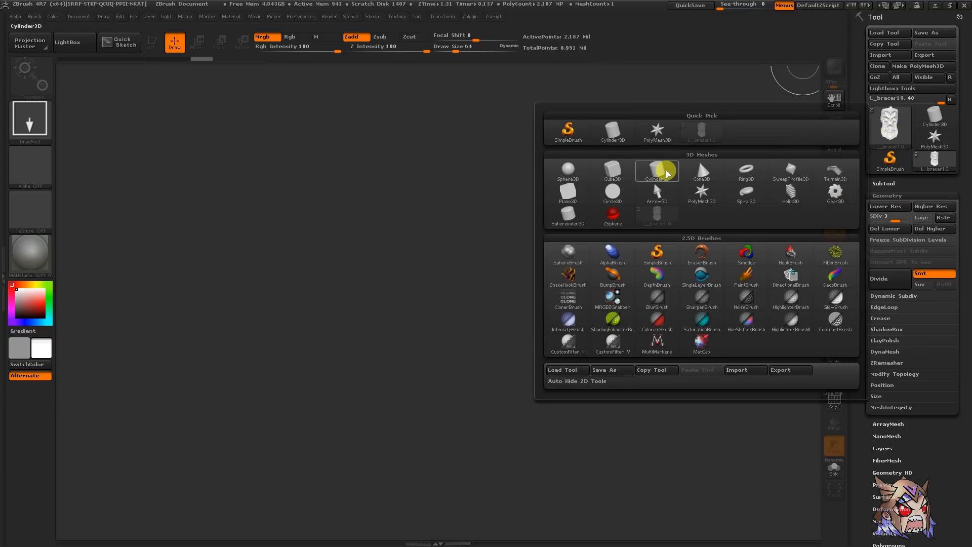
pyautogui.moveTo(755, 243)
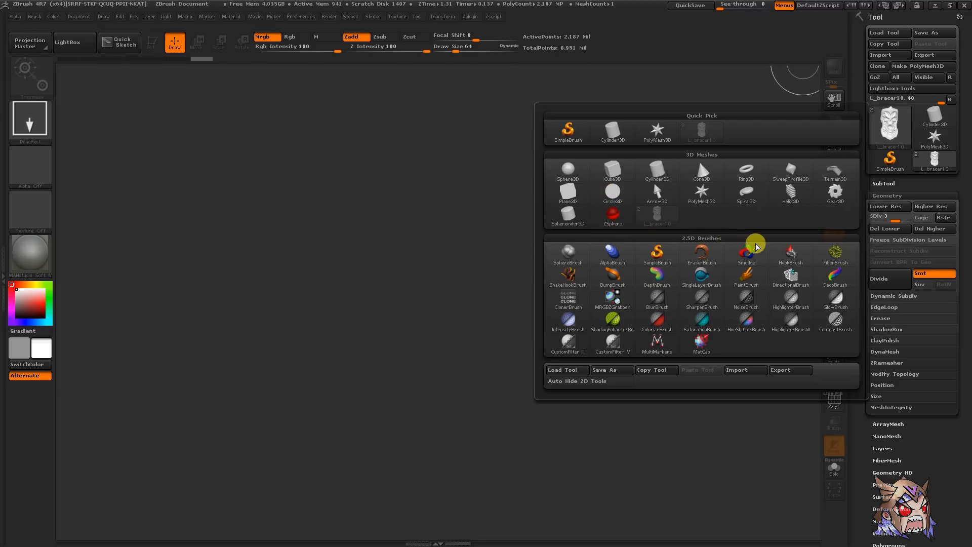
# - Close the tool overview and cancel the Load Tool file dialog without loading
pyautogui.click(887, 32)
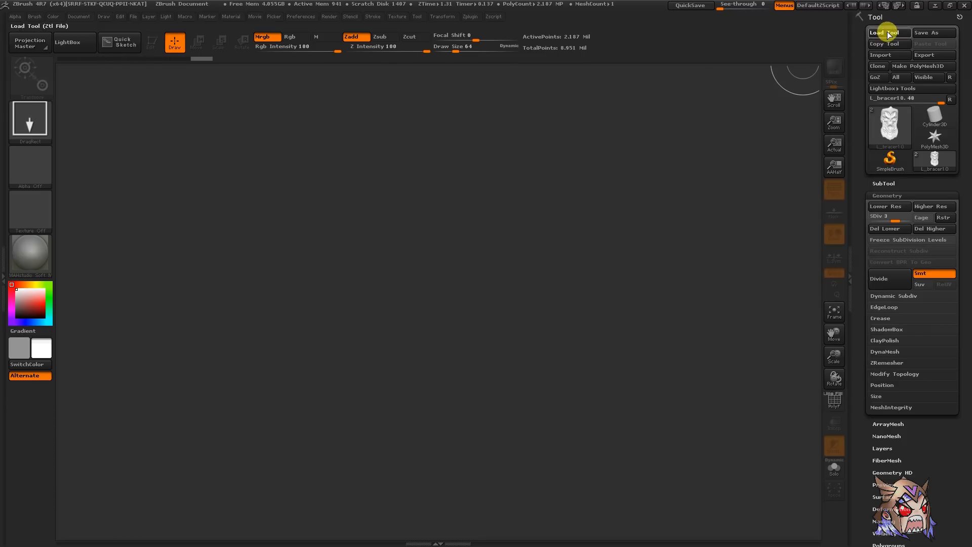
pyautogui.click(886, 33)
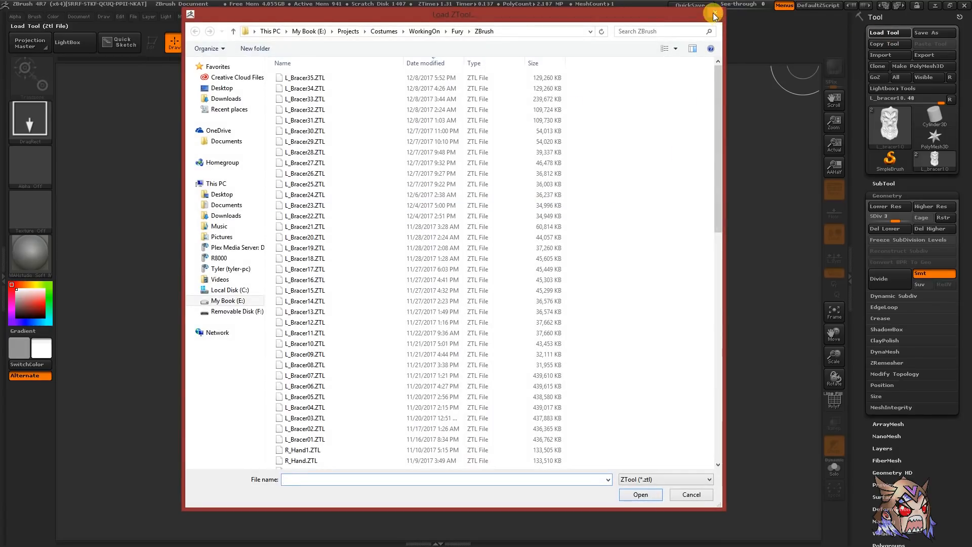
pyautogui.click(691, 495)
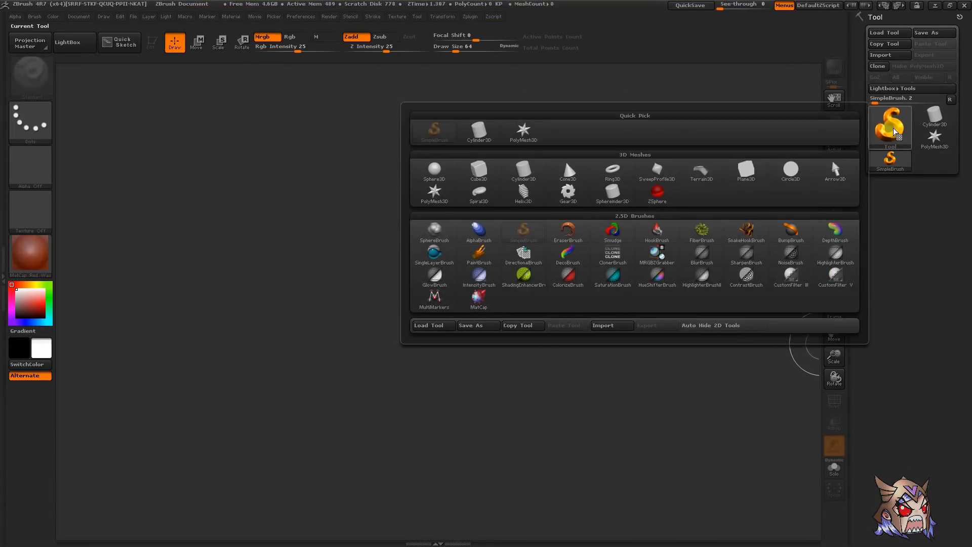
# - Browse the 3D Meshes thumbnails and select Cone3D as the current tool
pyautogui.click(478, 193)
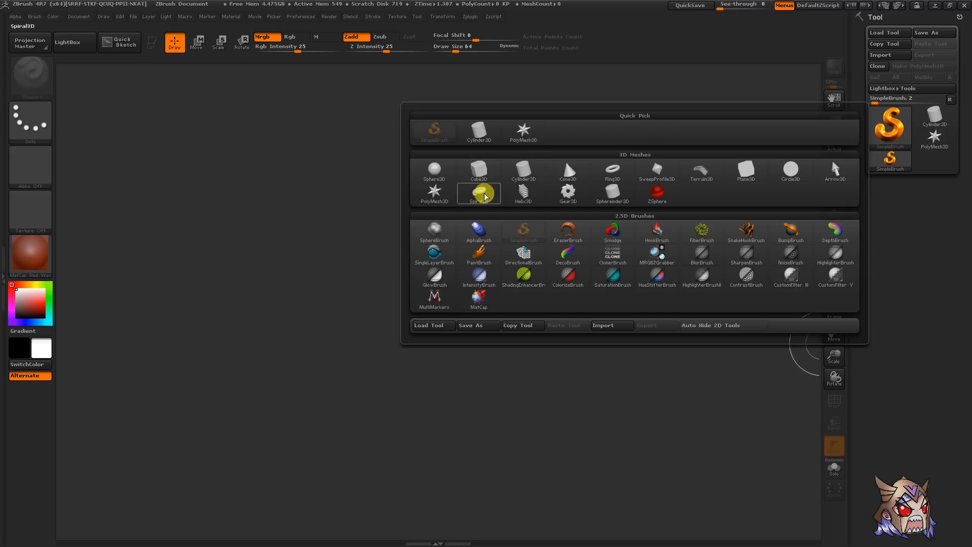
pyautogui.click(747, 171)
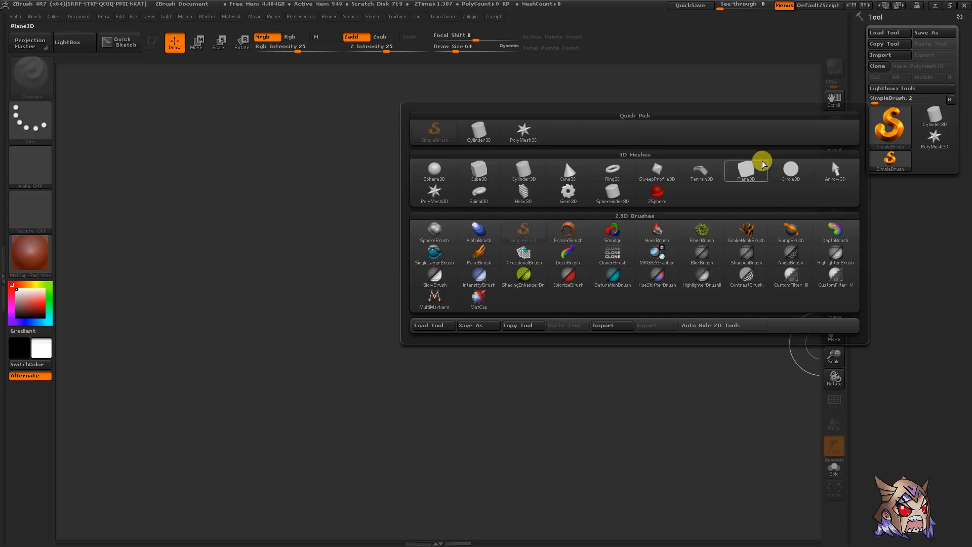
pyautogui.click(657, 173)
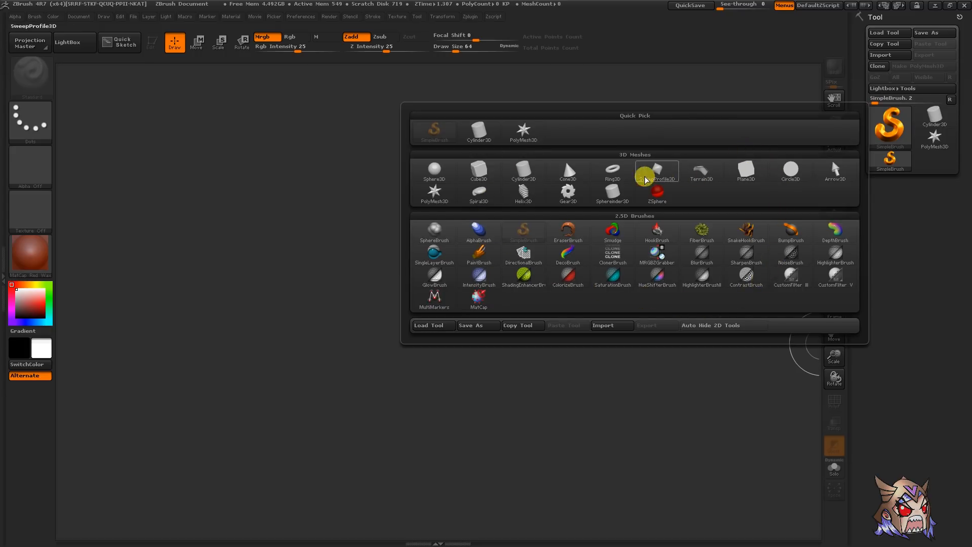
pyautogui.click(567, 170)
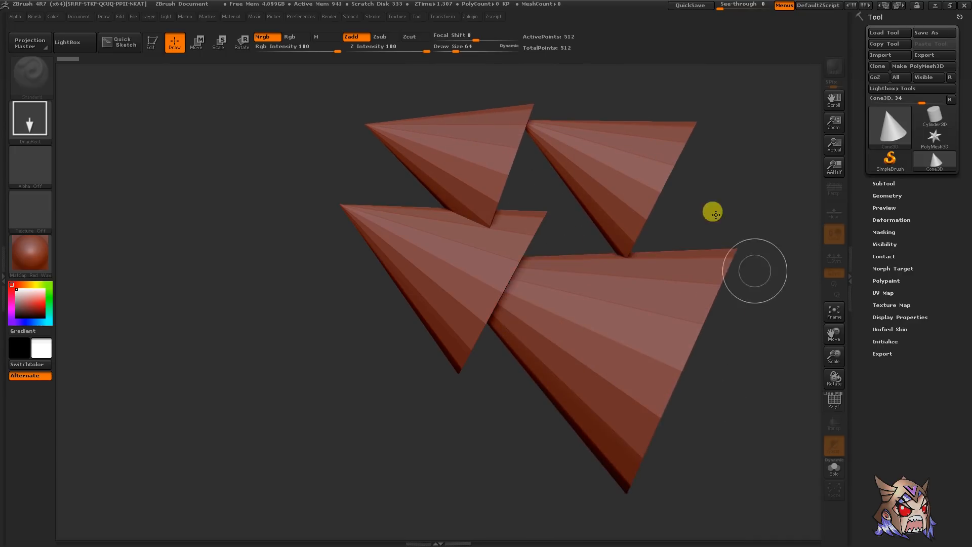
pyautogui.moveTo(245, 72)
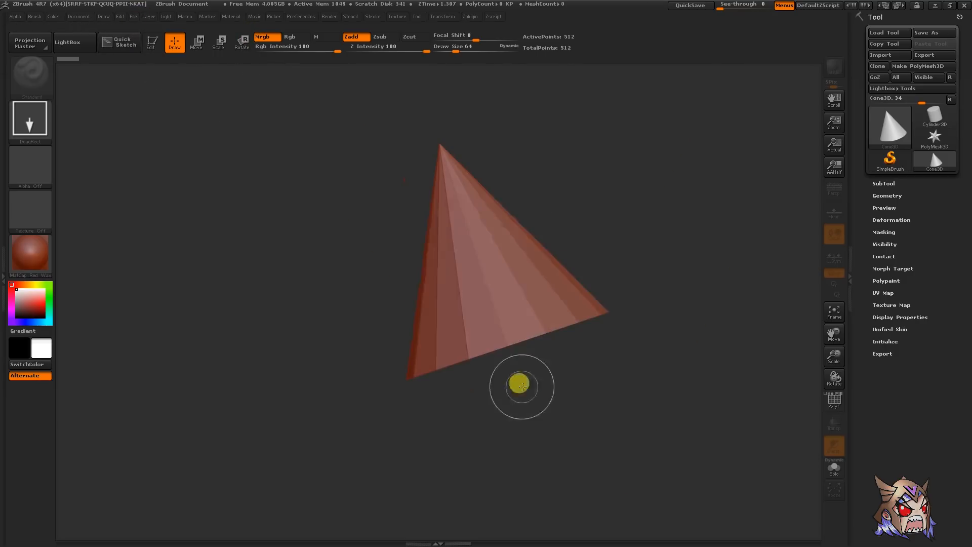
pyautogui.moveTo(422, 96)
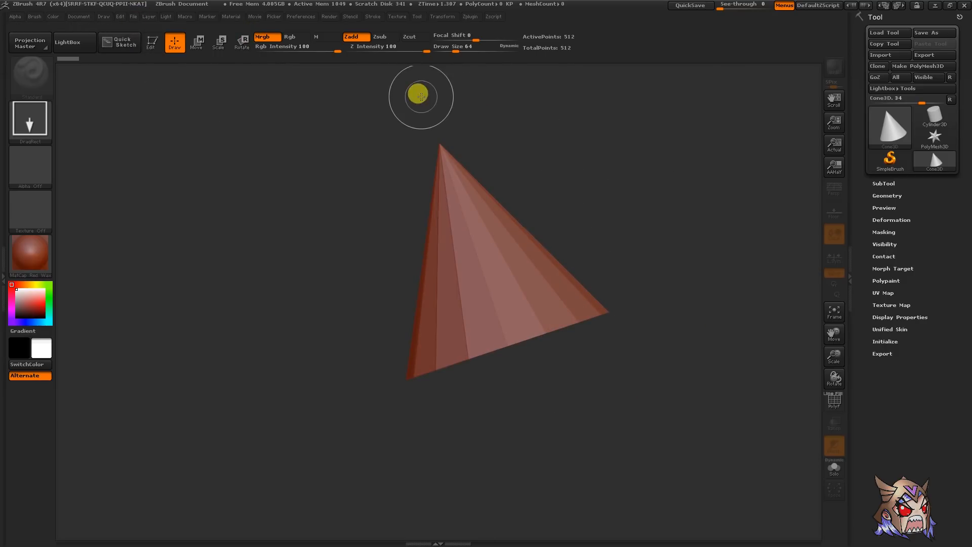
# - Enable Edit mode, test a stroke on the cone, and convert it with Make PolyMesh3D
pyautogui.click(152, 41)
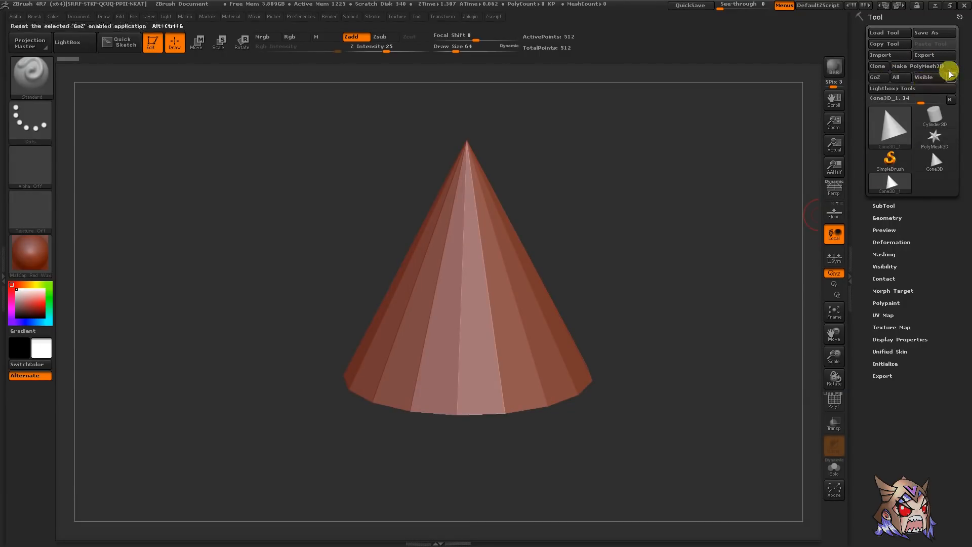
pyautogui.moveTo(925, 55)
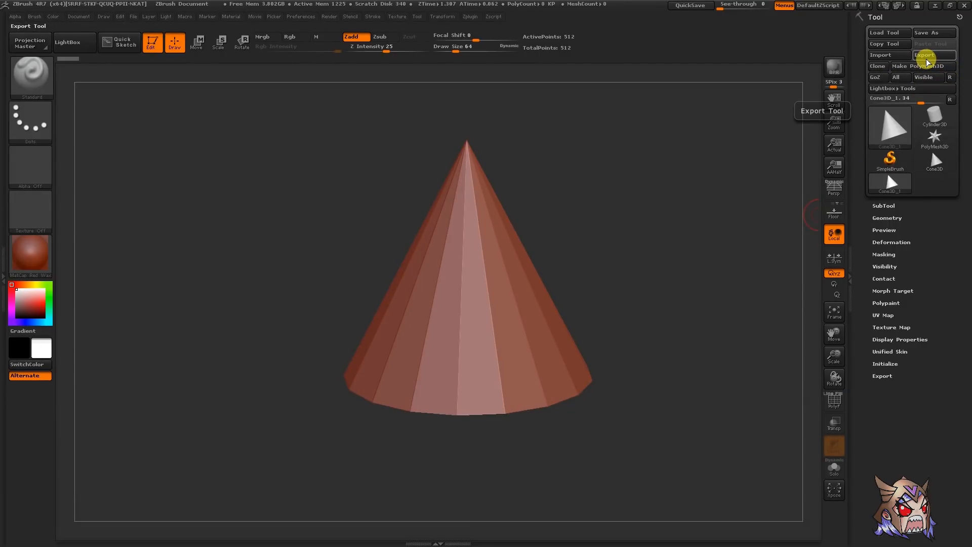
pyautogui.click(509, 244)
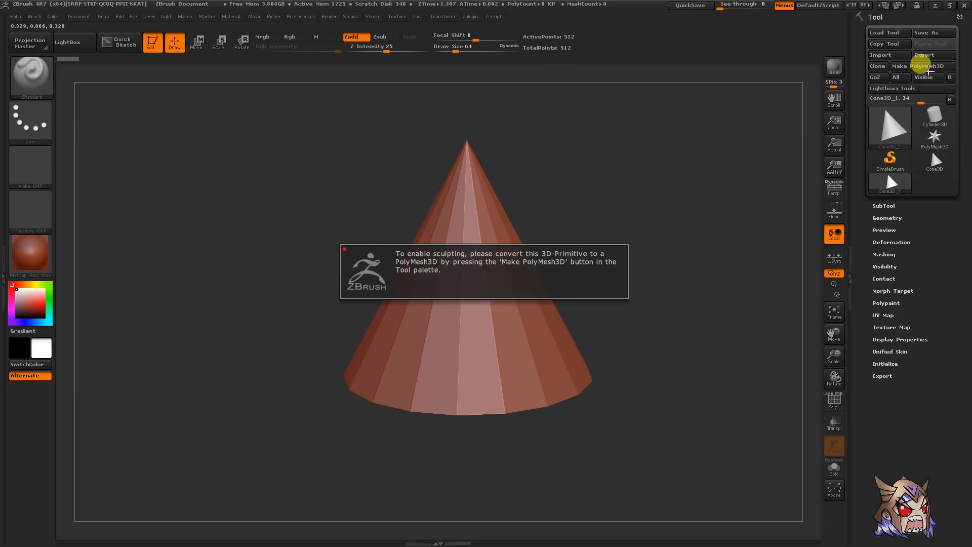
pyautogui.click(915, 66)
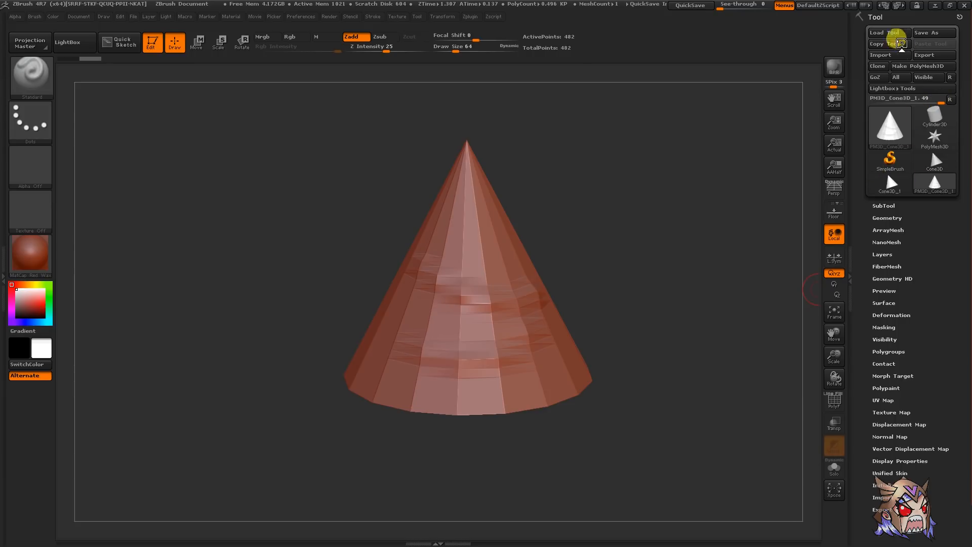
# - Load the female anatomy ZTL from the ZTools folder, then clear the canvas
pyautogui.click(887, 33)
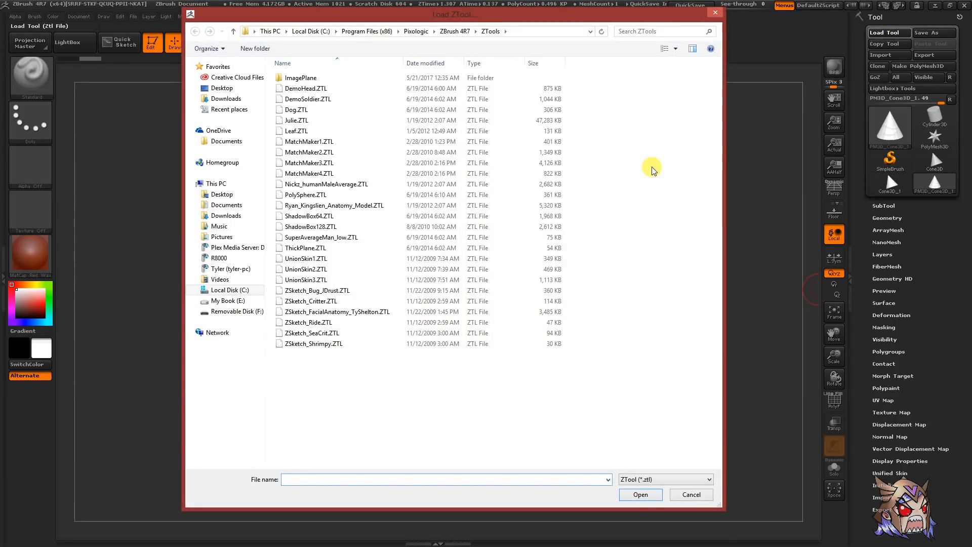
pyautogui.click(304, 131)
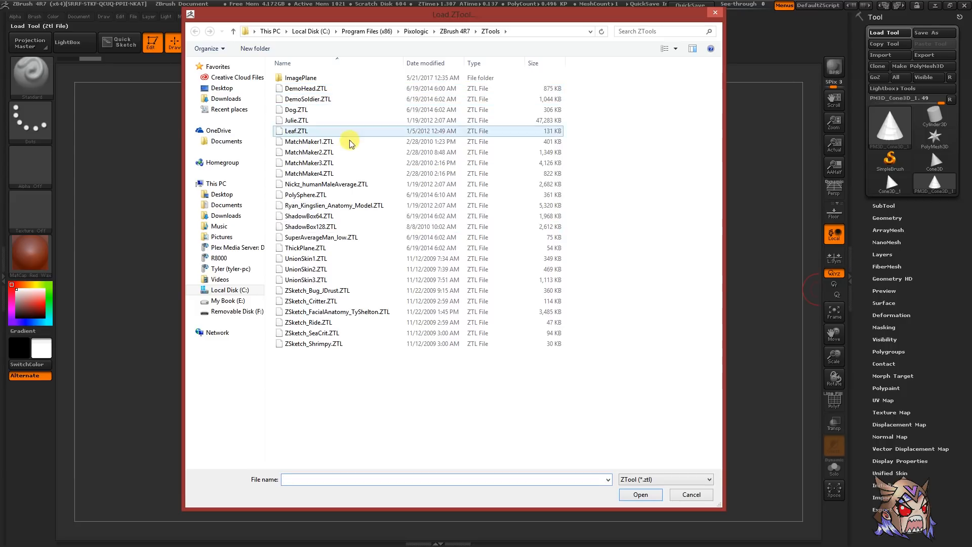
pyautogui.click(310, 226)
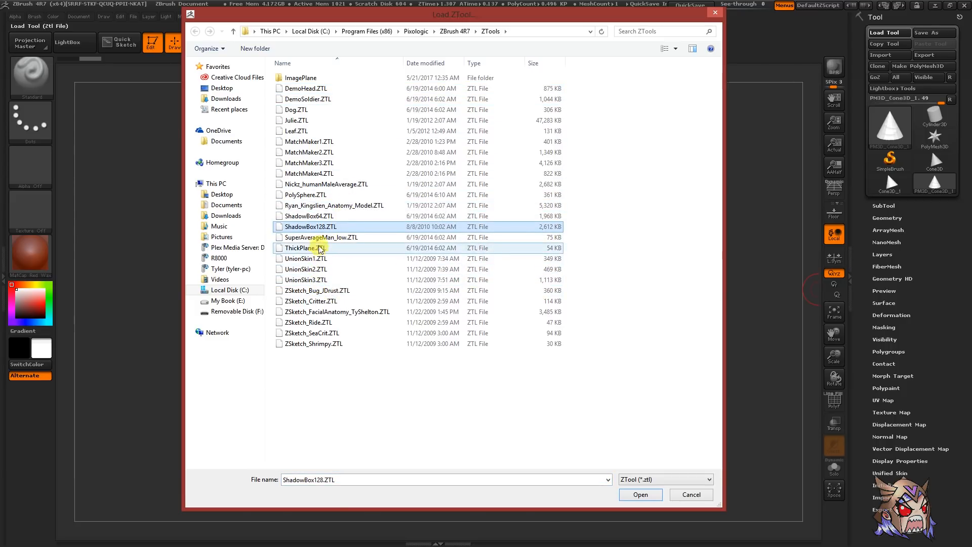
pyautogui.click(640, 495)
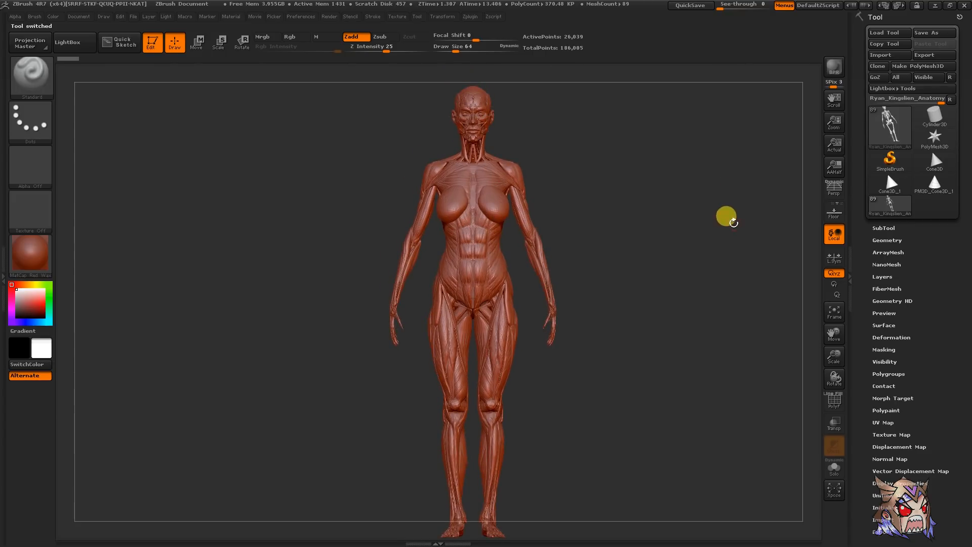
pyautogui.click(934, 161)
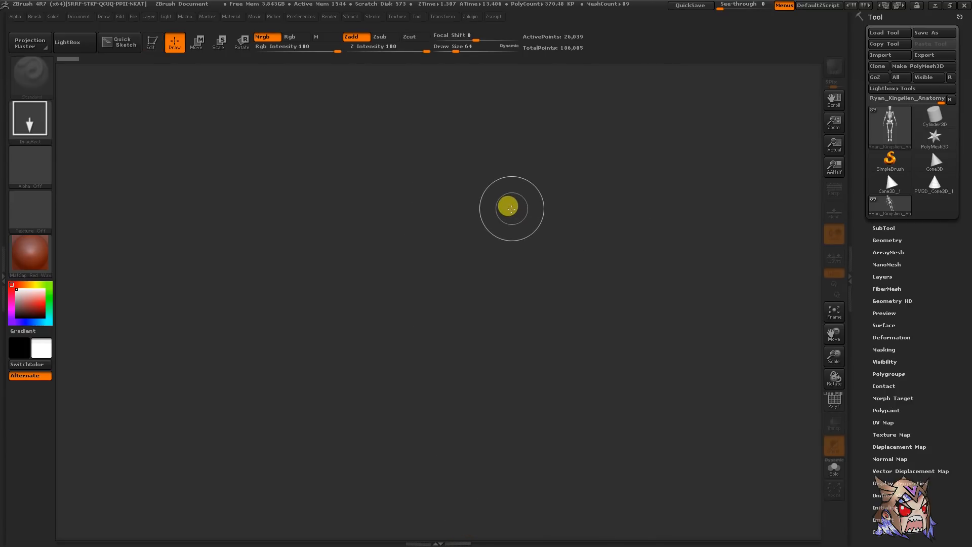
# - Use Tool > Import to show the Import 3D Mesh file browser
pyautogui.click(888, 55)
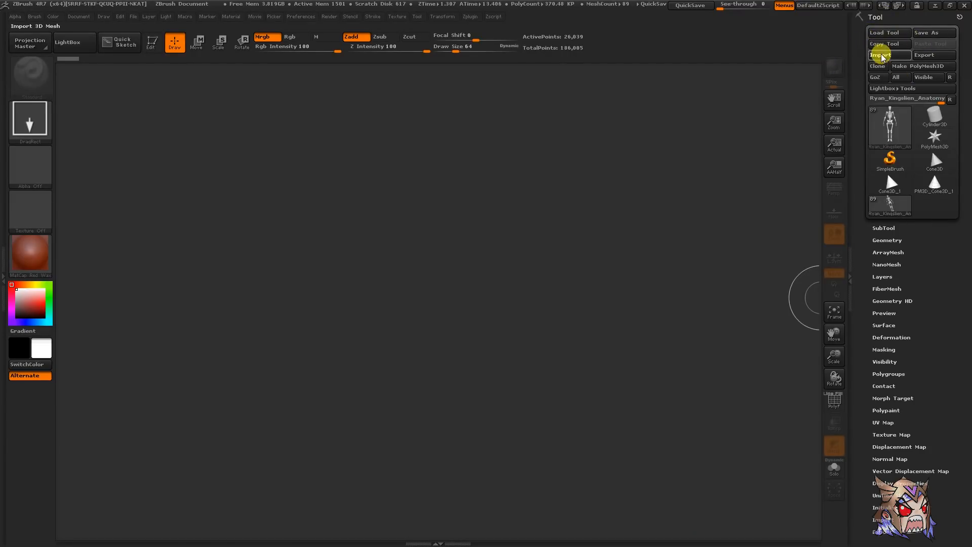
pyautogui.click(880, 55)
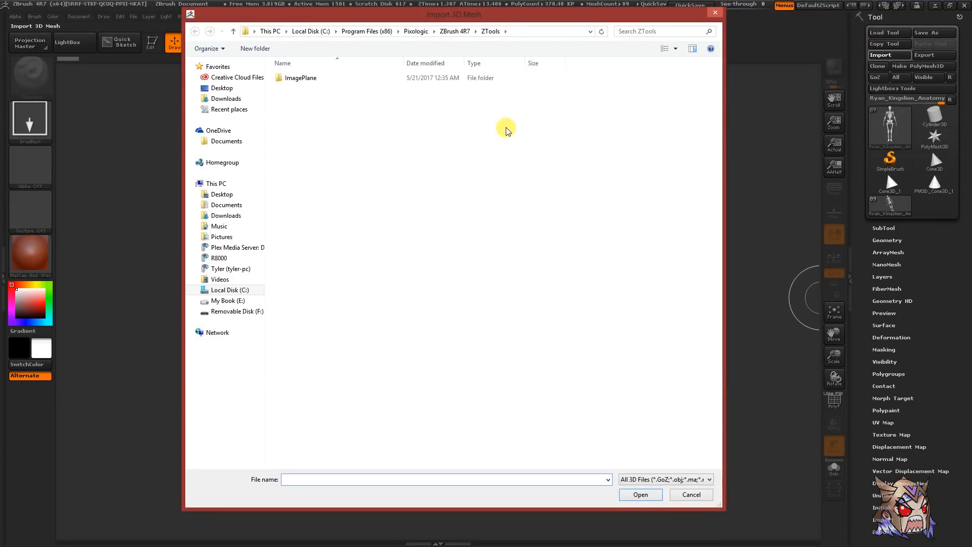
pyautogui.moveTo(698, 65)
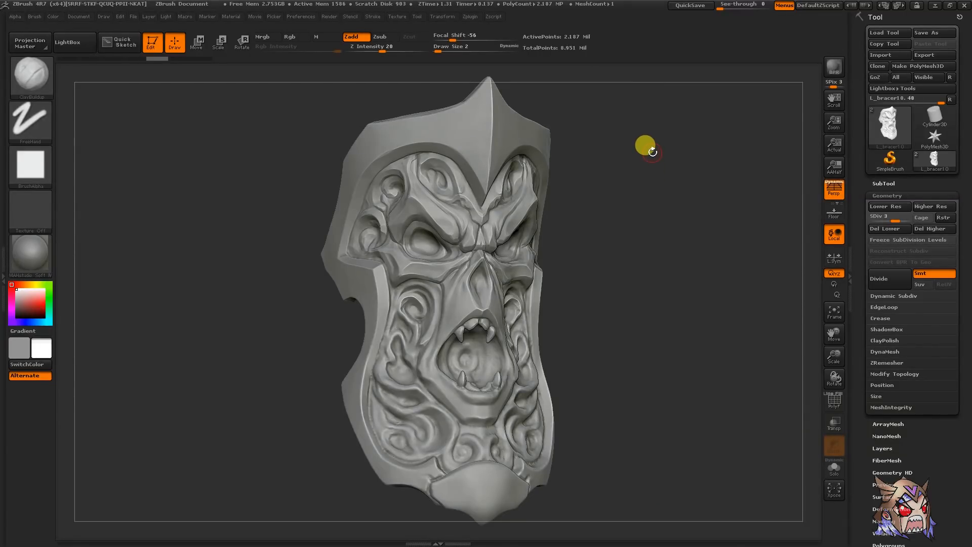
pyautogui.moveTo(682, 161)
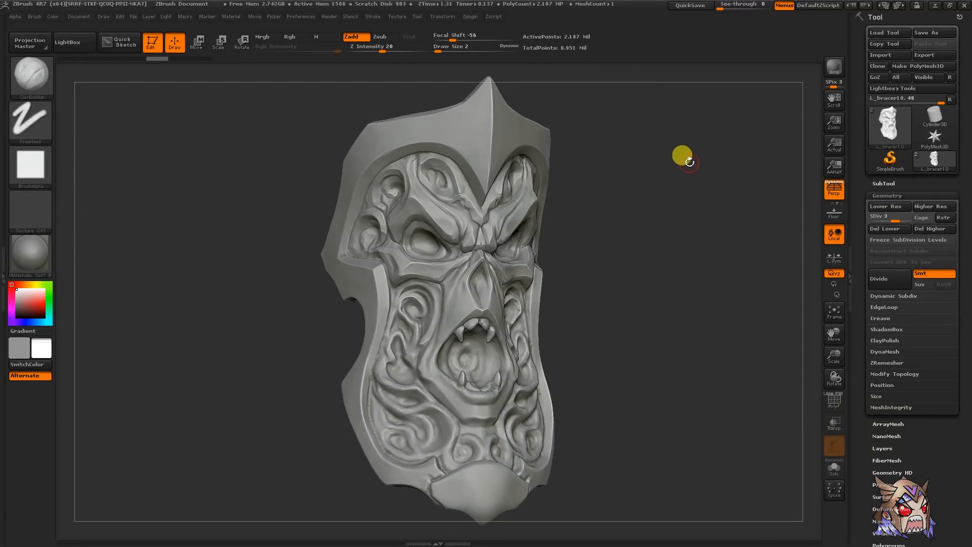
pyautogui.moveTo(667, 252)
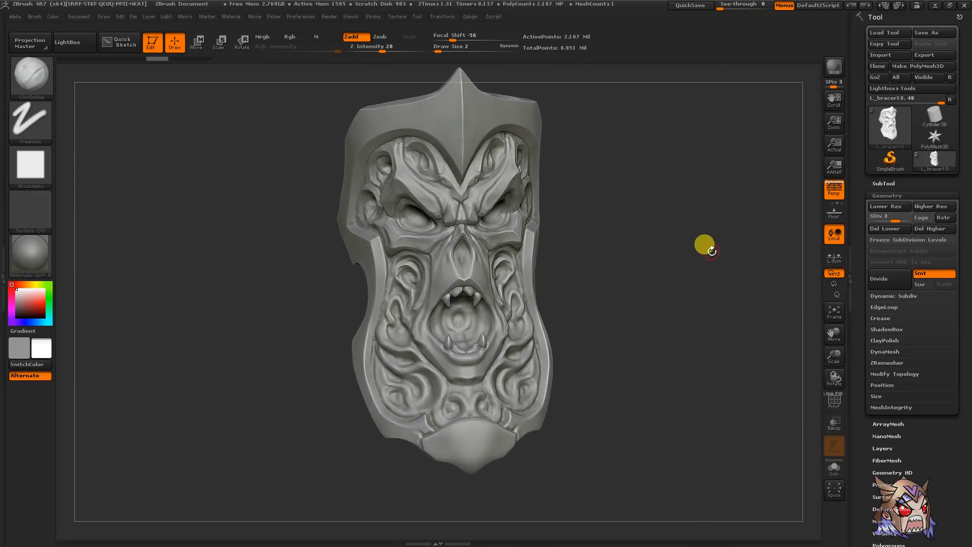
pyautogui.moveTo(710, 244)
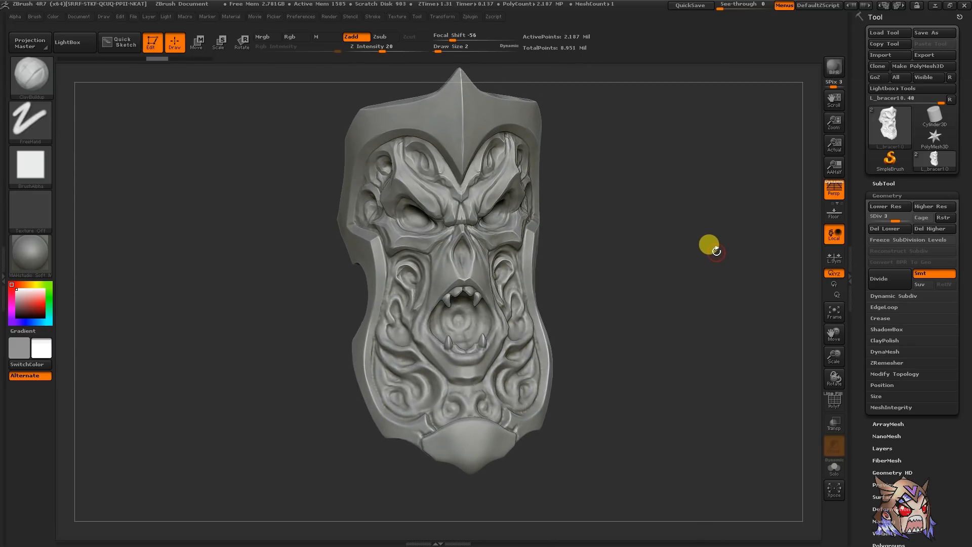
# - Collapse the Tool > Geometry subpalette to reveal the full section list
pyautogui.click(289, 37)
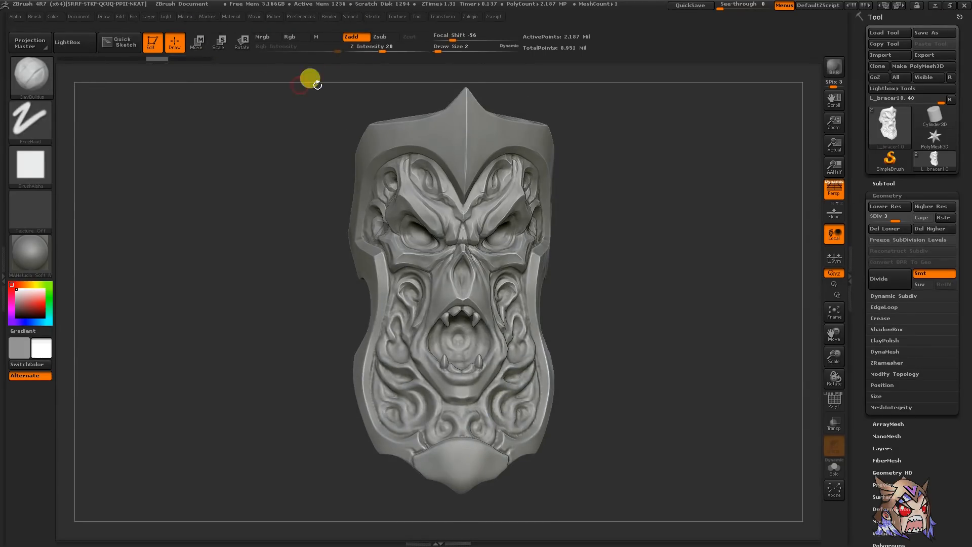
pyautogui.moveTo(334, 16)
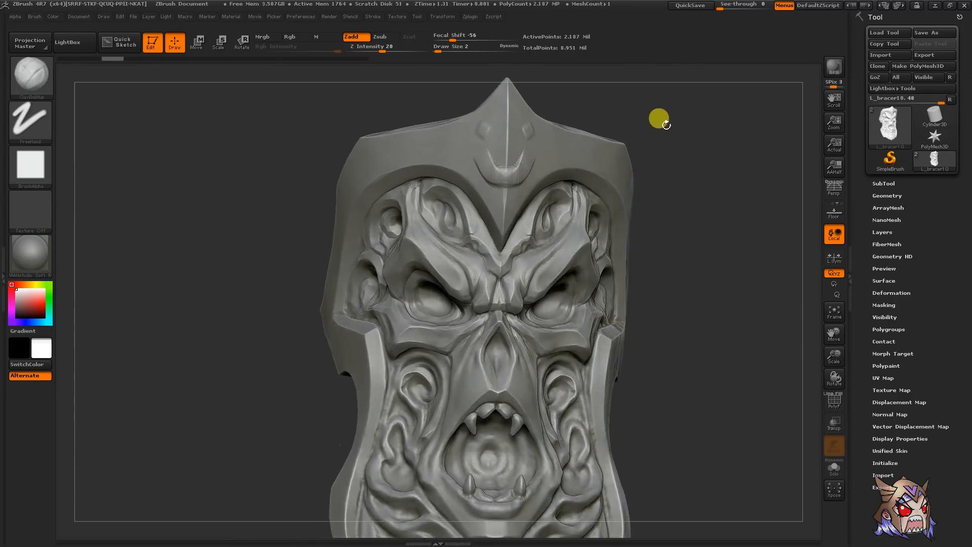
pyautogui.click(442, 16)
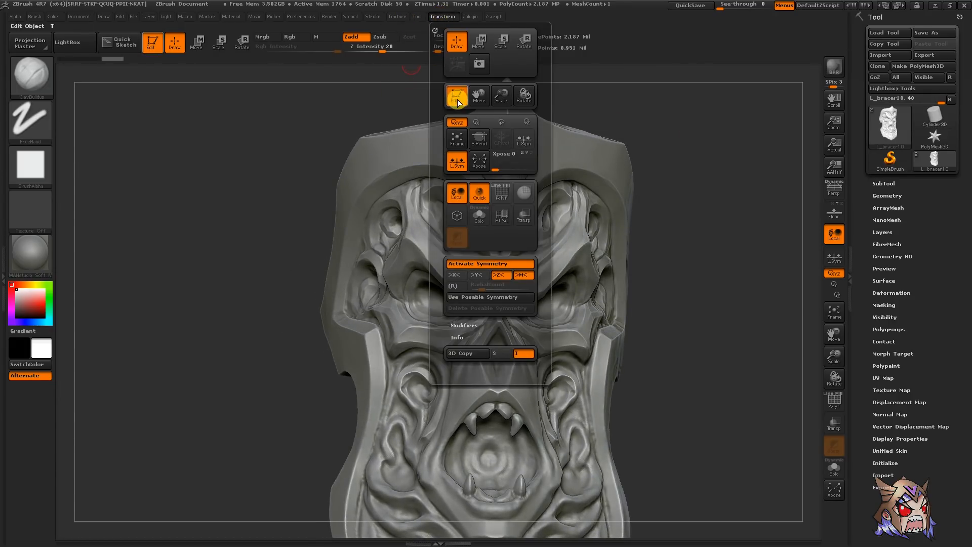
pyautogui.click(454, 274)
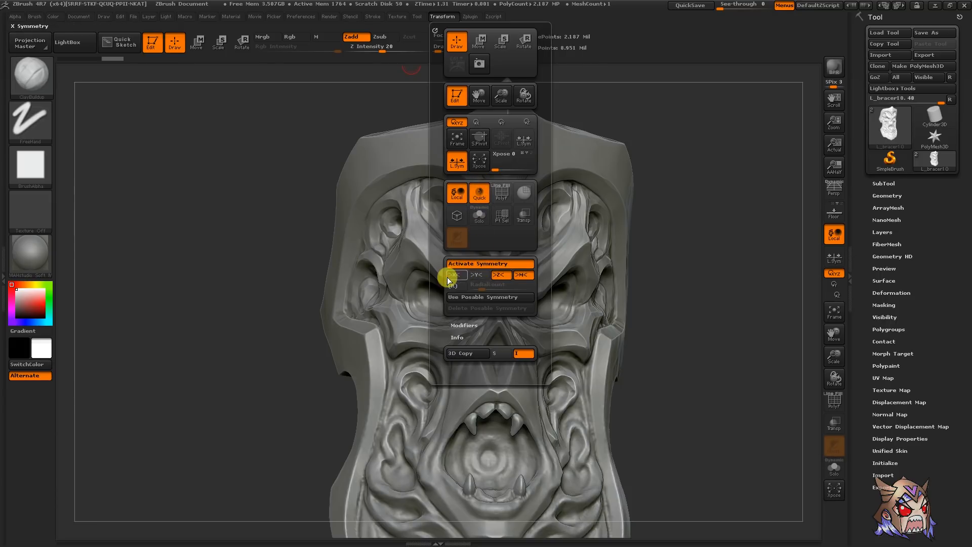
pyautogui.click(455, 274)
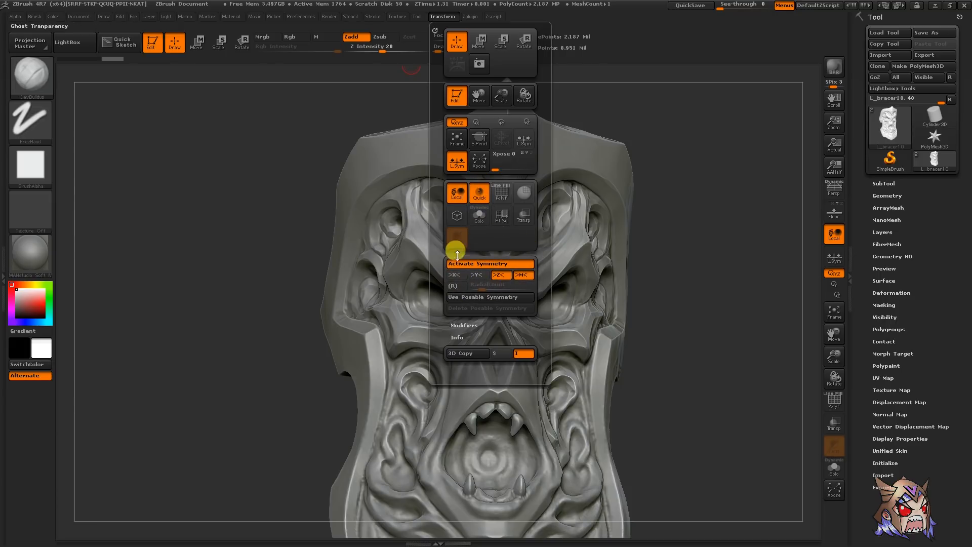
pyautogui.click(453, 284)
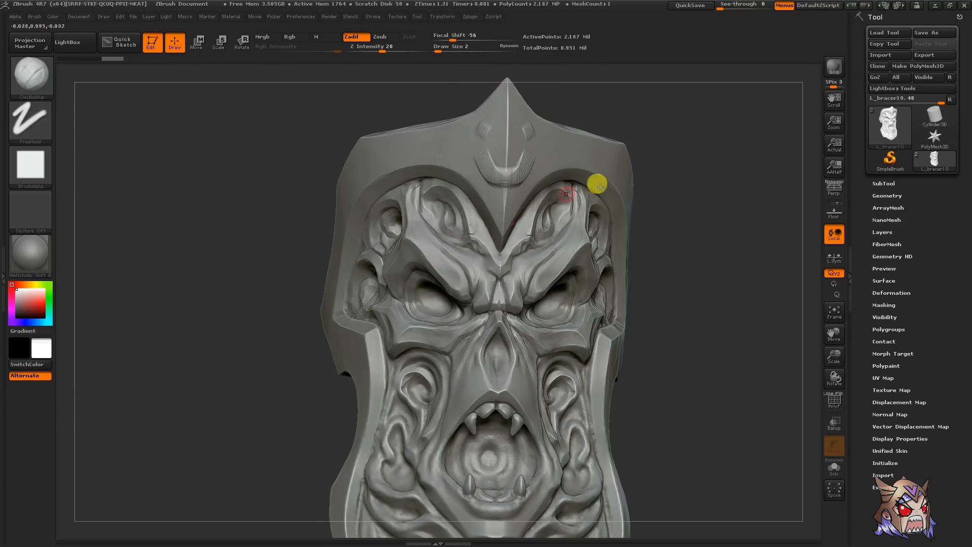
pyautogui.click(443, 16)
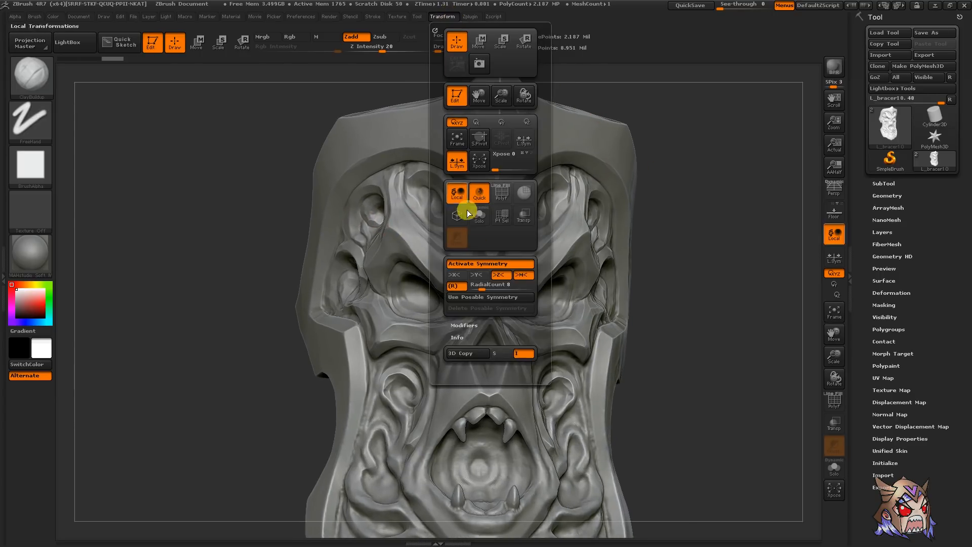
pyautogui.click(461, 195)
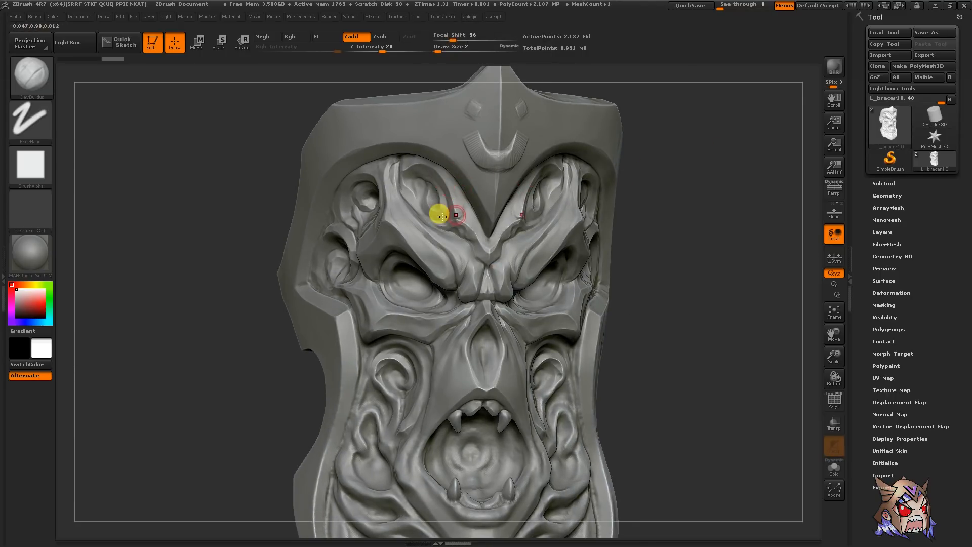
# - Frame the bracer, toggle PolyF on and off, then drop to lowest subdivision and back up
pyautogui.click(887, 195)
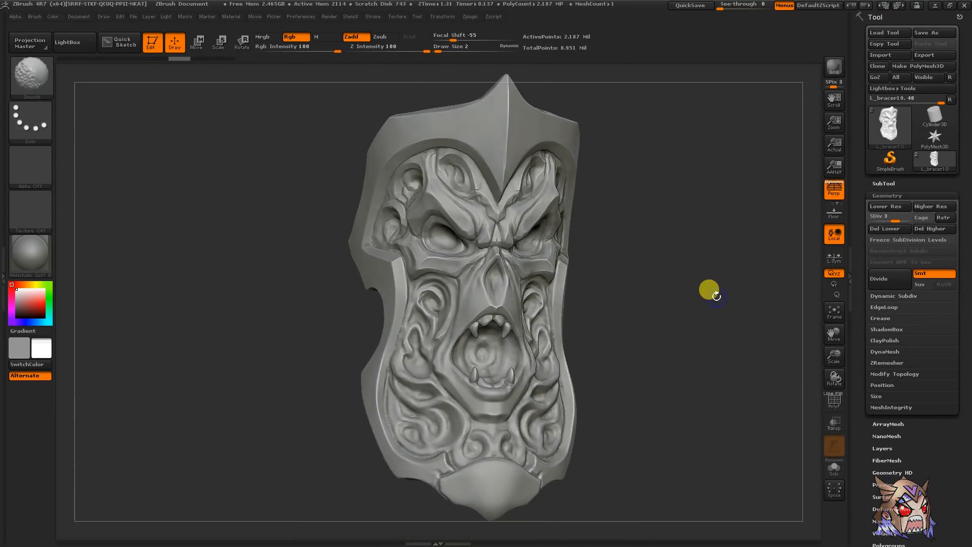
pyautogui.click(834, 400)
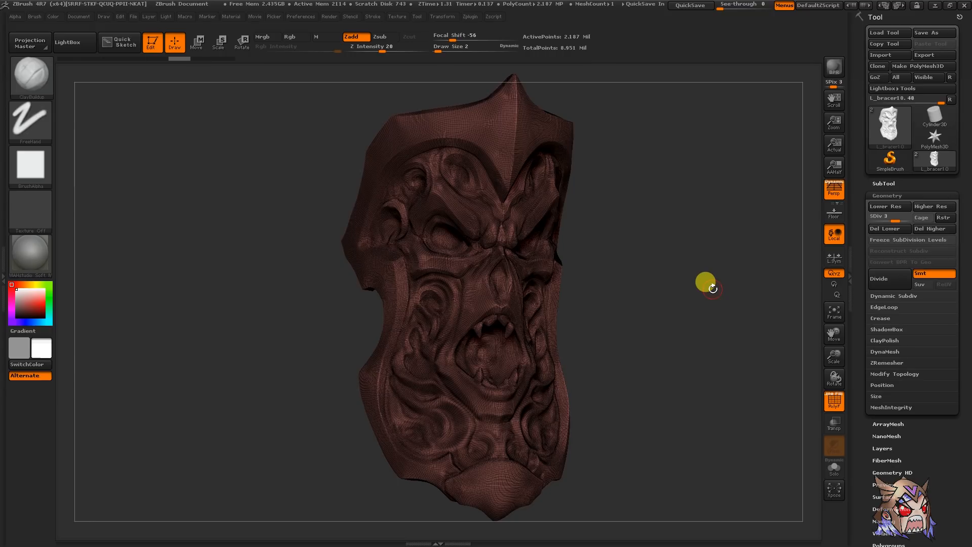
pyautogui.click(833, 401)
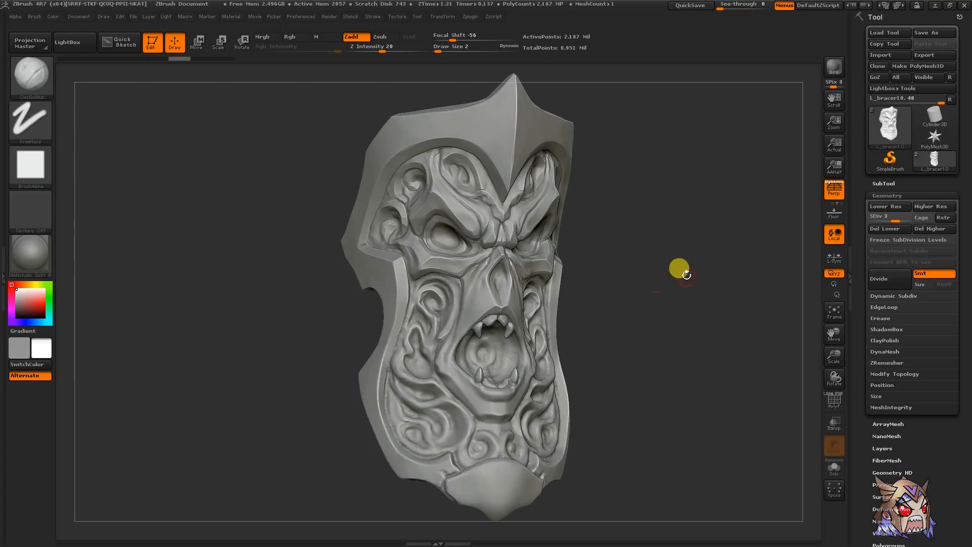
pyautogui.click(888, 206)
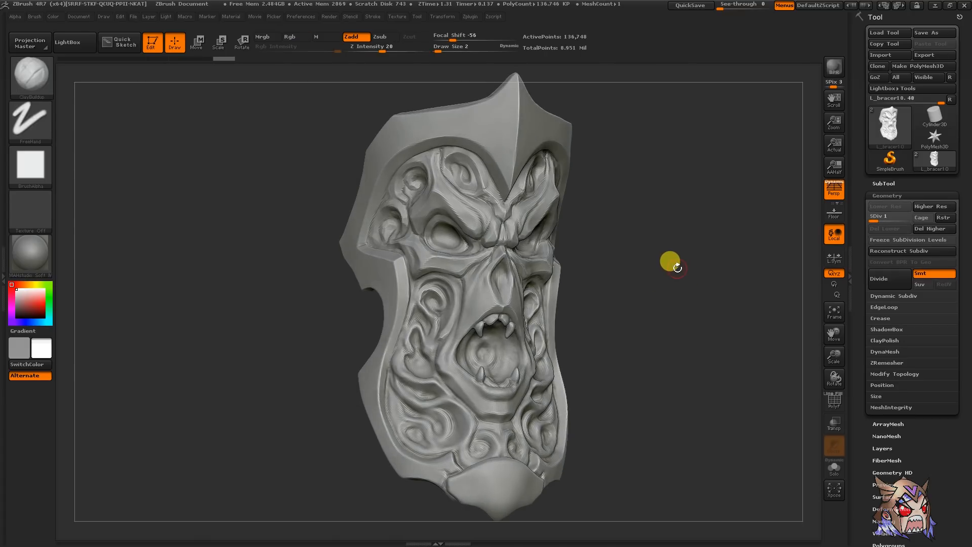
pyautogui.click(877, 279)
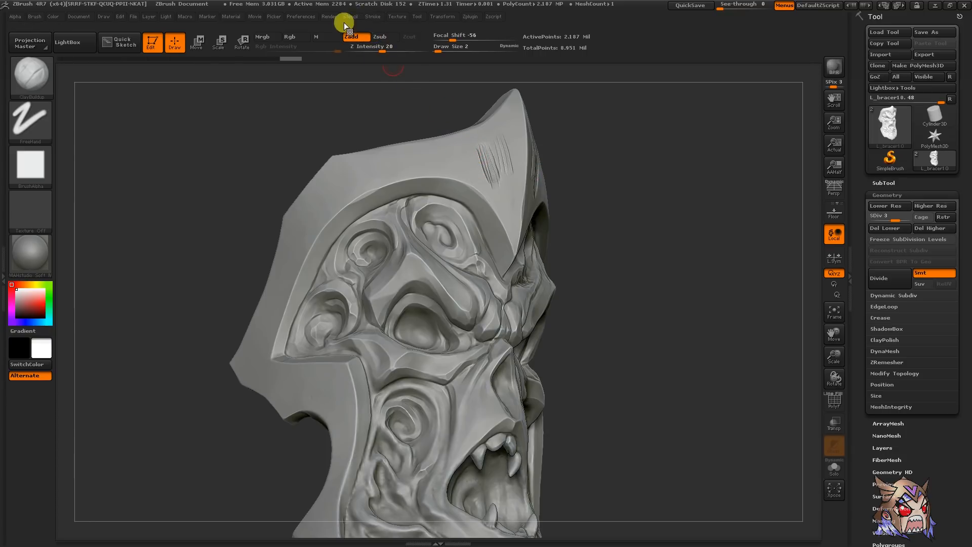
pyautogui.moveTo(419, 130)
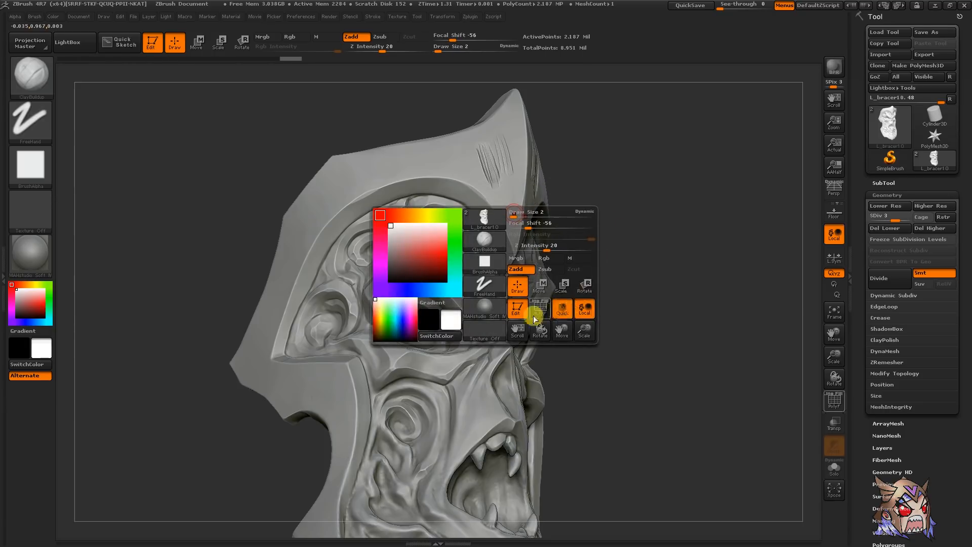
pyautogui.moveTo(592, 186)
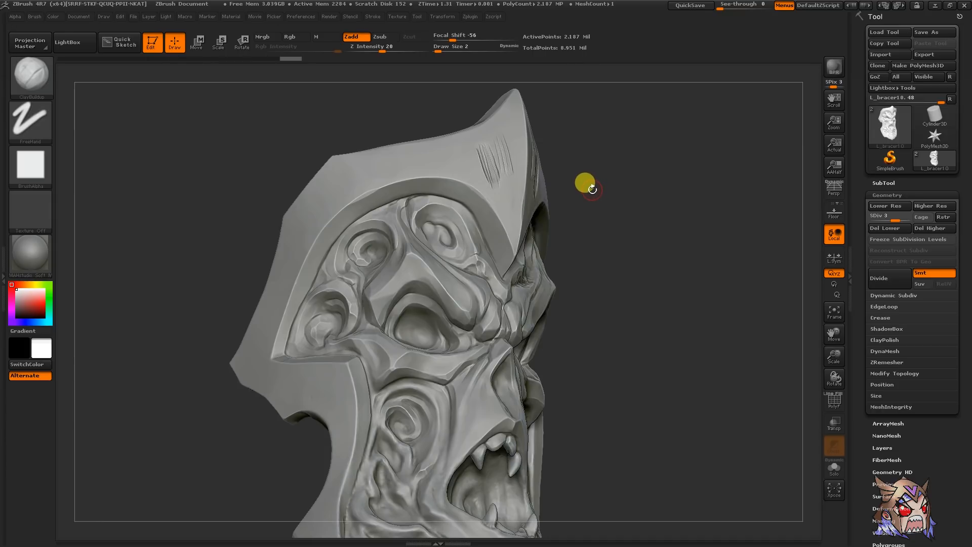
pyautogui.moveTo(698, 189)
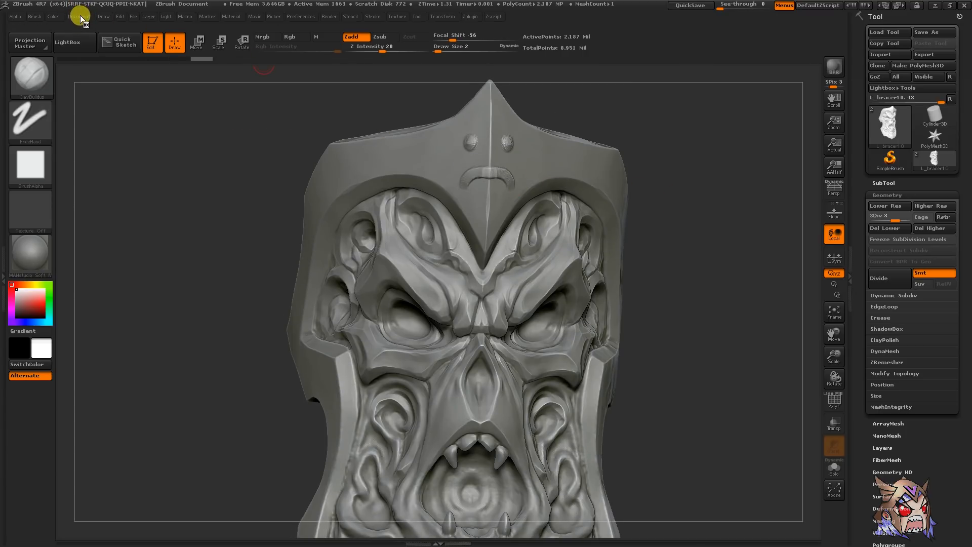
# - Look through the Document and File menus, then close them
pyautogui.click(79, 16)
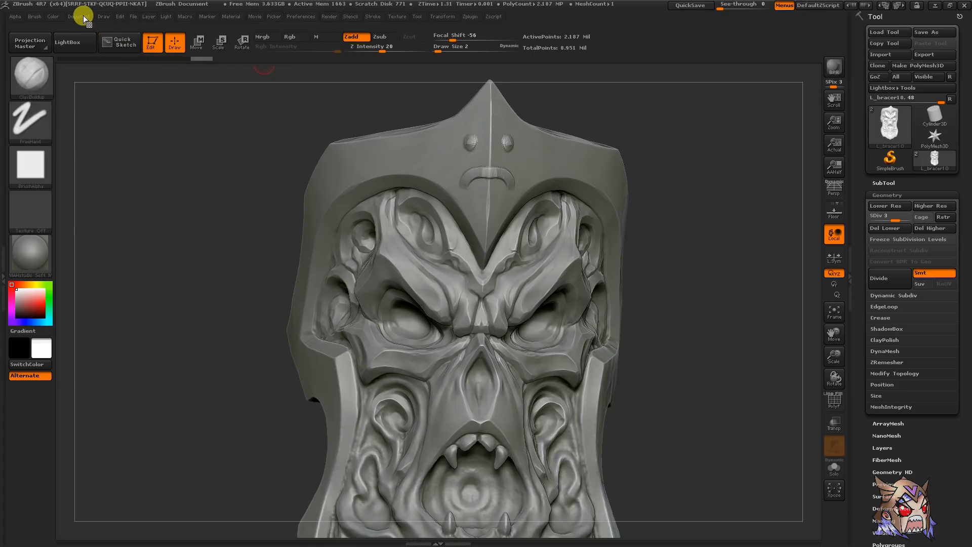
pyautogui.click(78, 16)
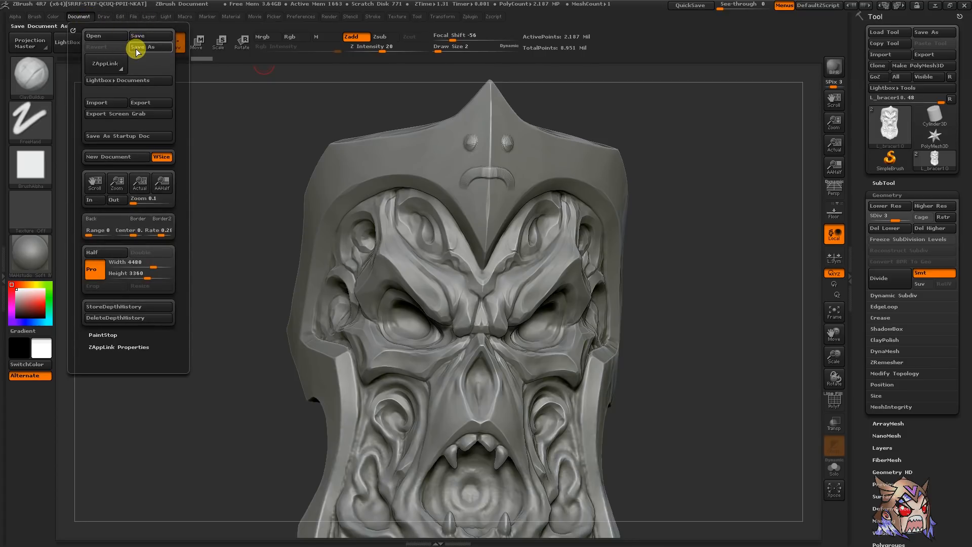
pyautogui.moveTo(138, 47)
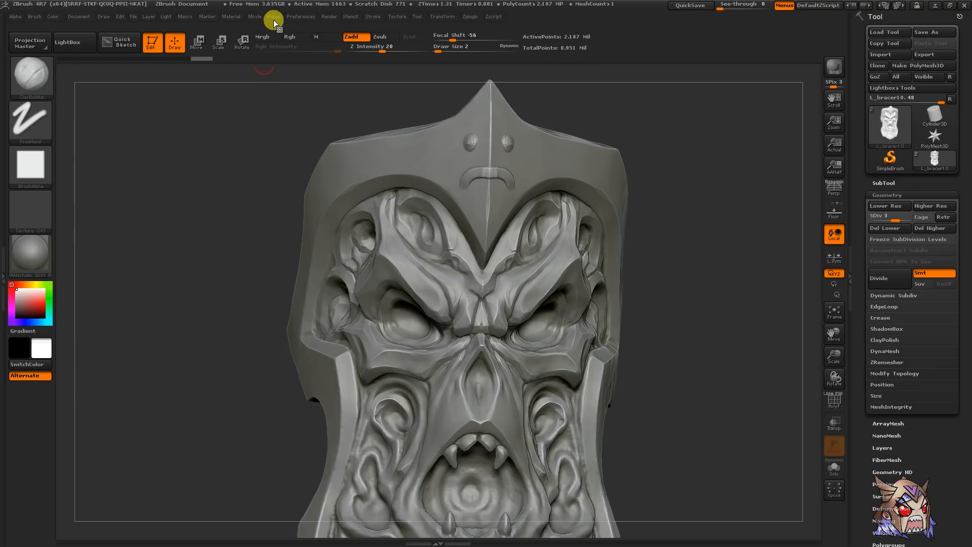
pyautogui.click(133, 16)
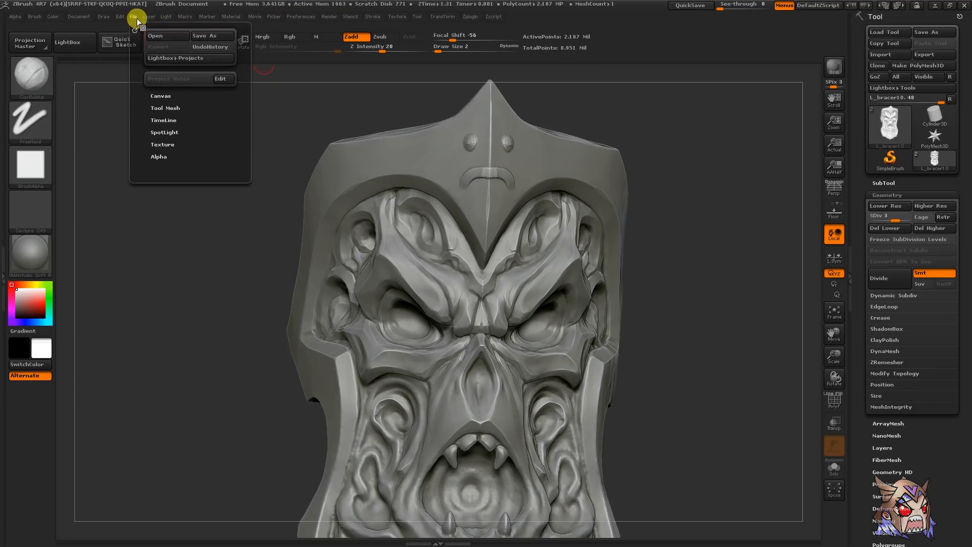
pyautogui.moveTo(232, 17)
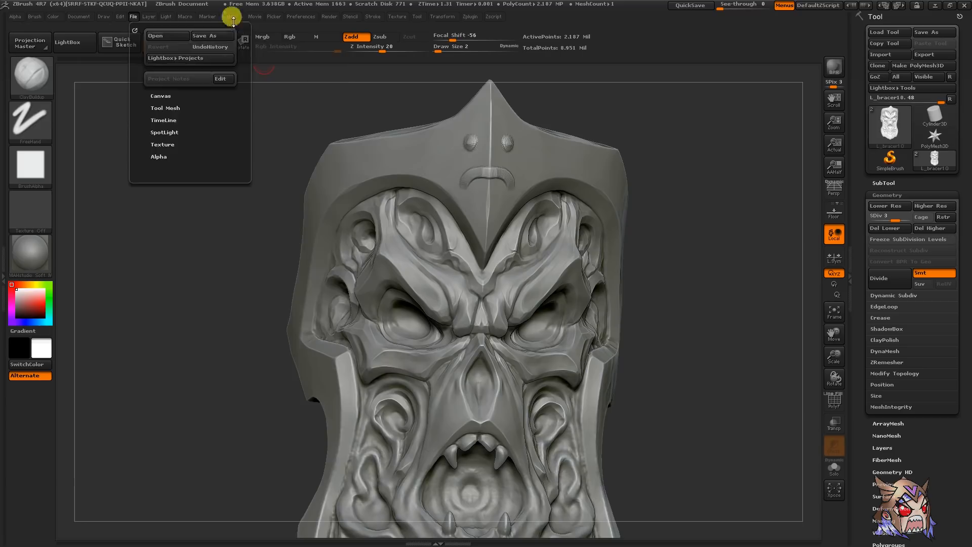
pyautogui.click(933, 31)
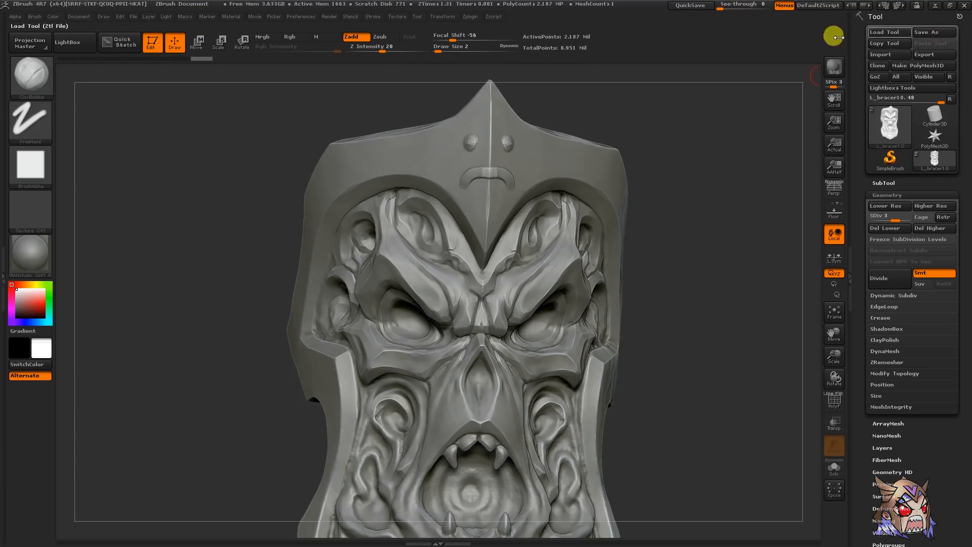
# - Save the bracer as a ZTool file with Tool > Save As
pyautogui.click(418, 17)
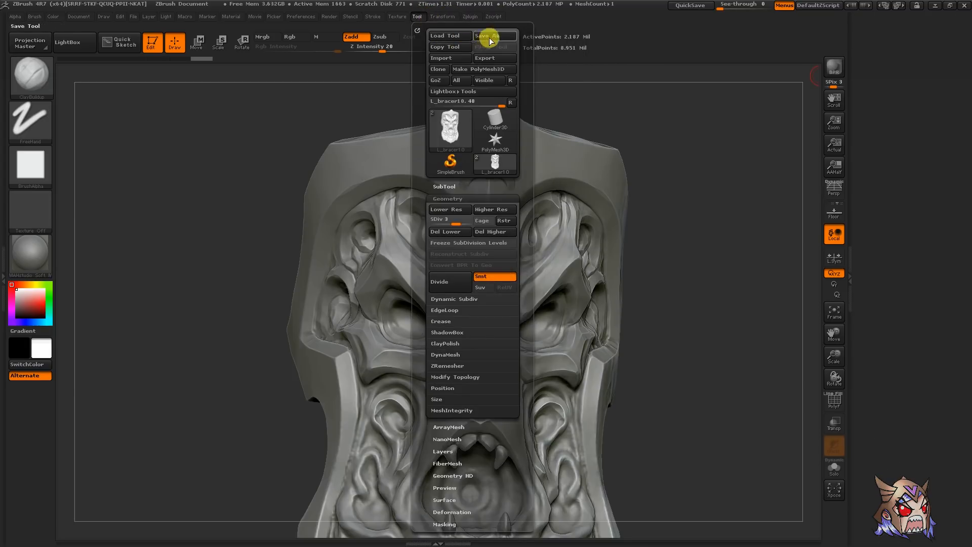
pyautogui.click(491, 35)
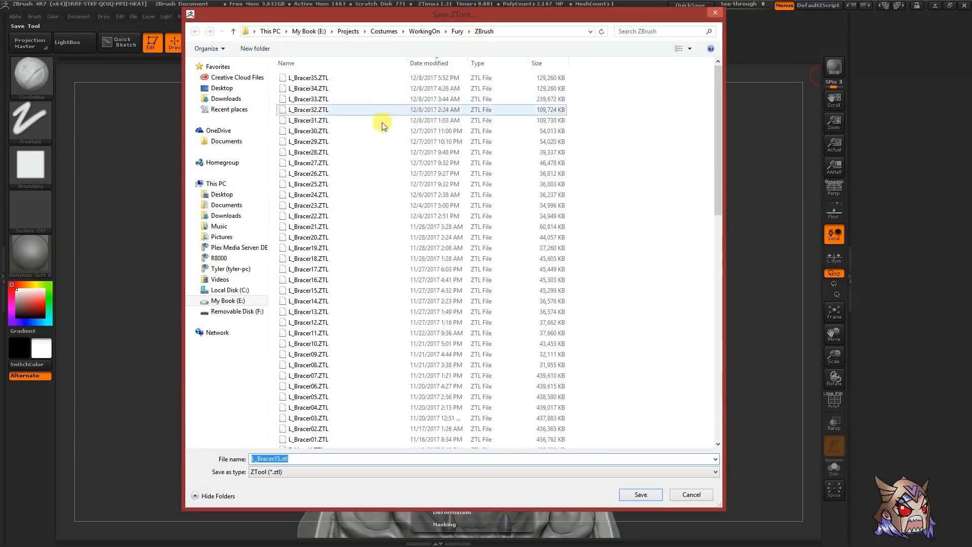
pyautogui.click(641, 494)
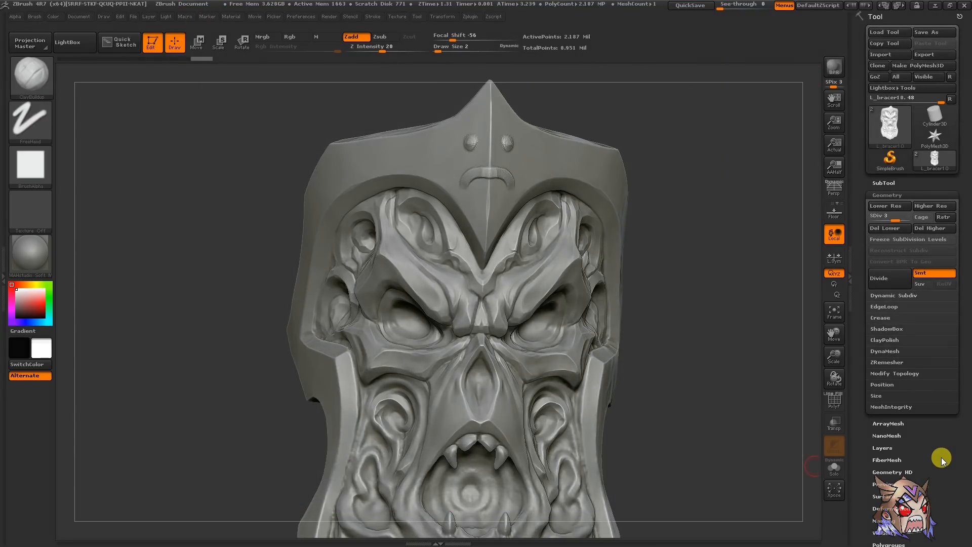
# - Open the Preferences menu, then the ZPlugin menu of installed plugins
pyautogui.click(301, 17)
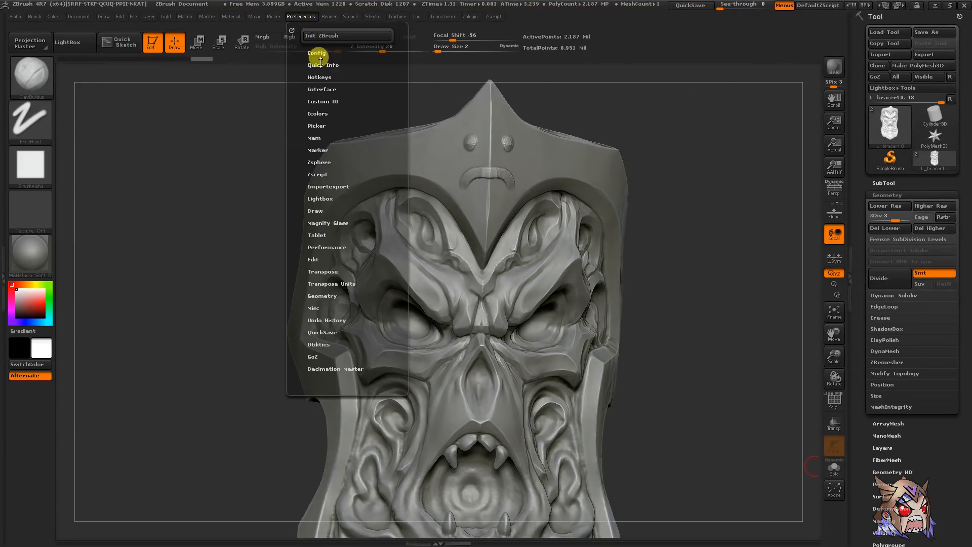
pyautogui.moveTo(326, 328)
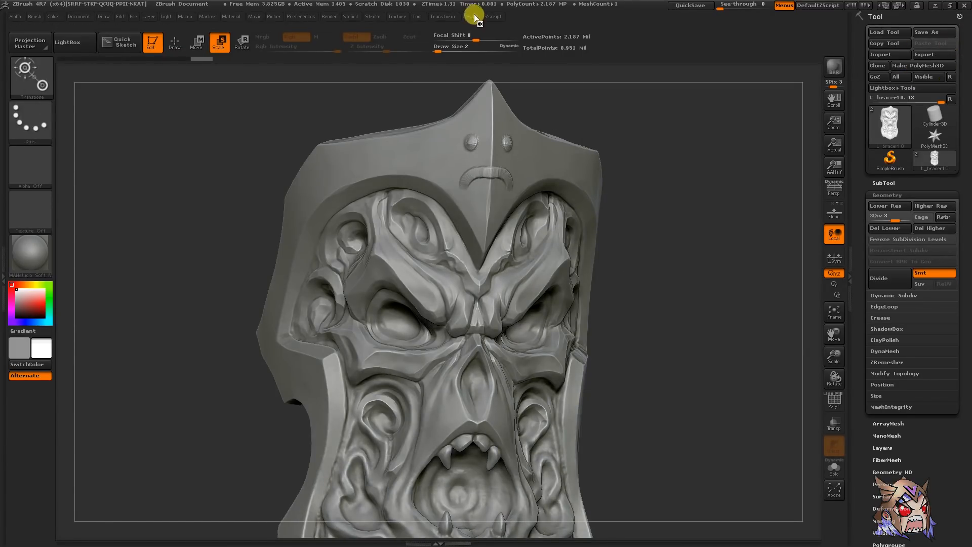
pyautogui.click(470, 17)
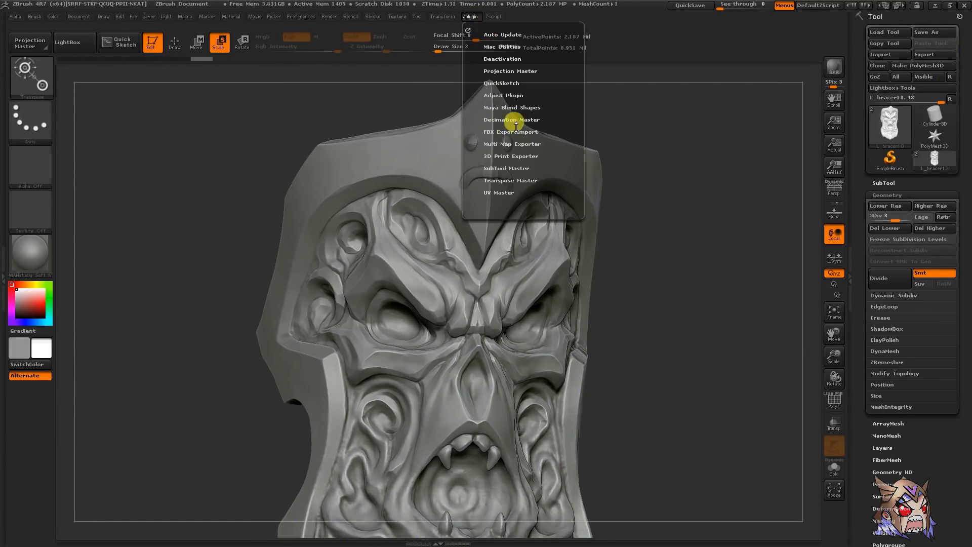